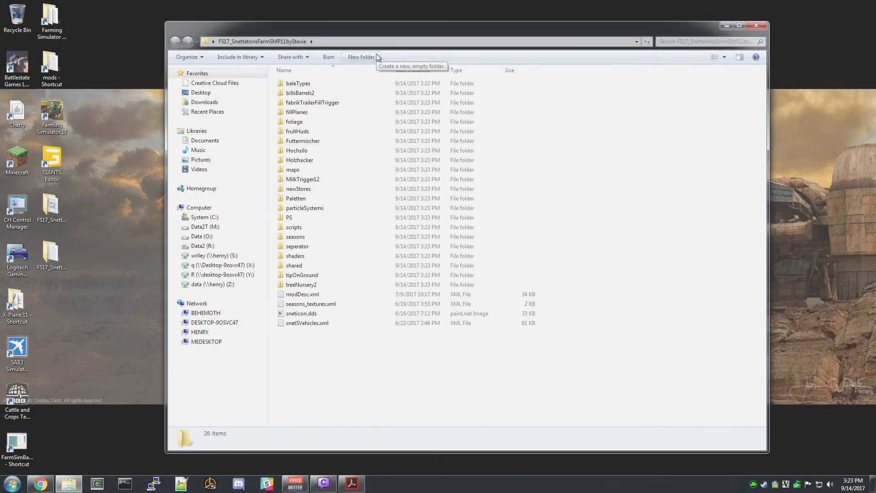
{"action": "mouse_move", "coordinate": [361, 57]}
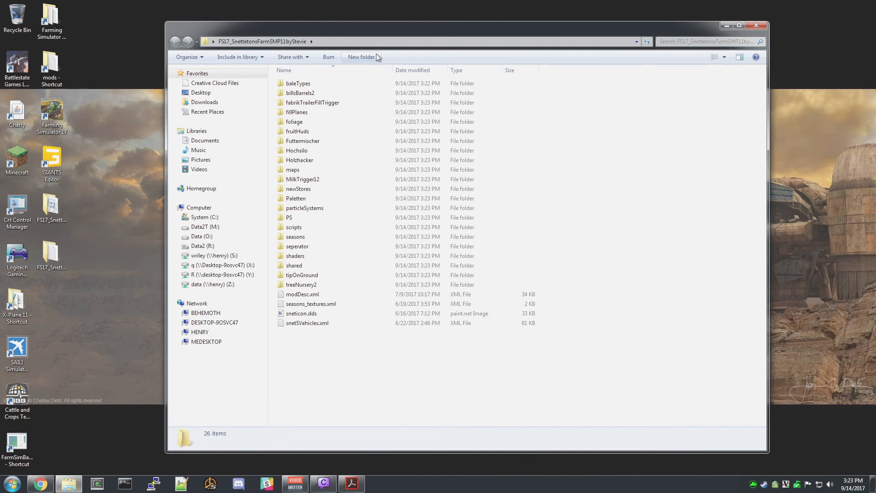
{"action": "mouse_move", "coordinate": [365, 30]}
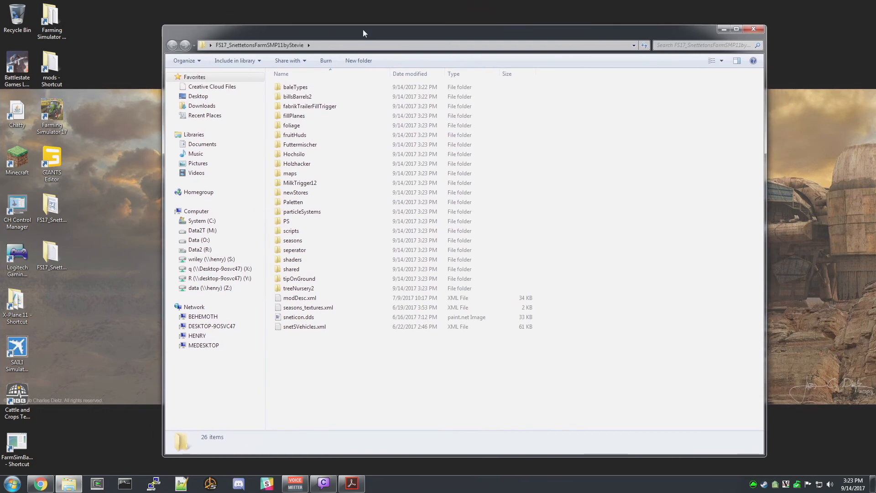
- Open snettertonsFarmS.i3d from the mod's maps folder into GIANTS Editor
{"action": "left_click", "coordinate": [259, 45]}
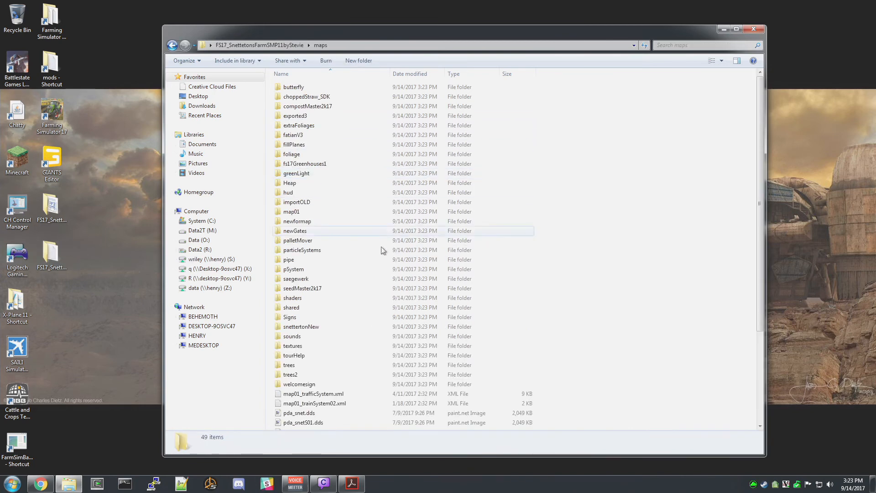
{"action": "scroll", "scroll_direction": "down", "scroll_amount": 3}
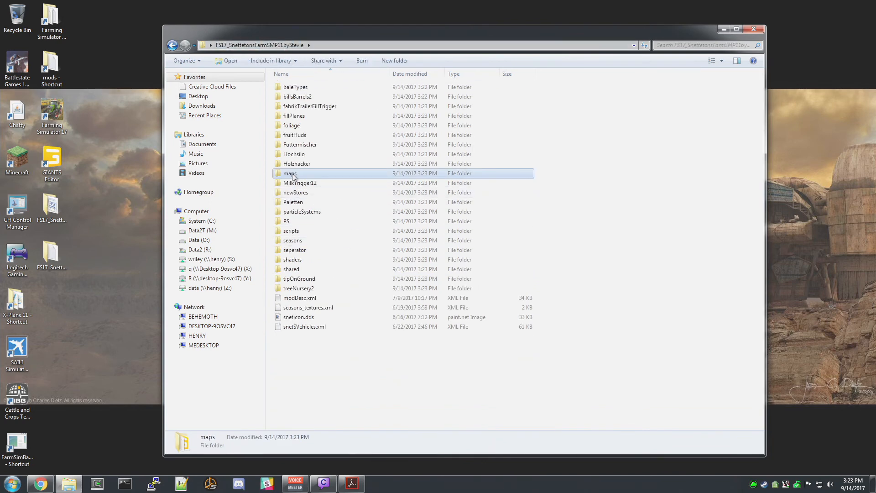
{"action": "double_click", "coordinate": [289, 172]}
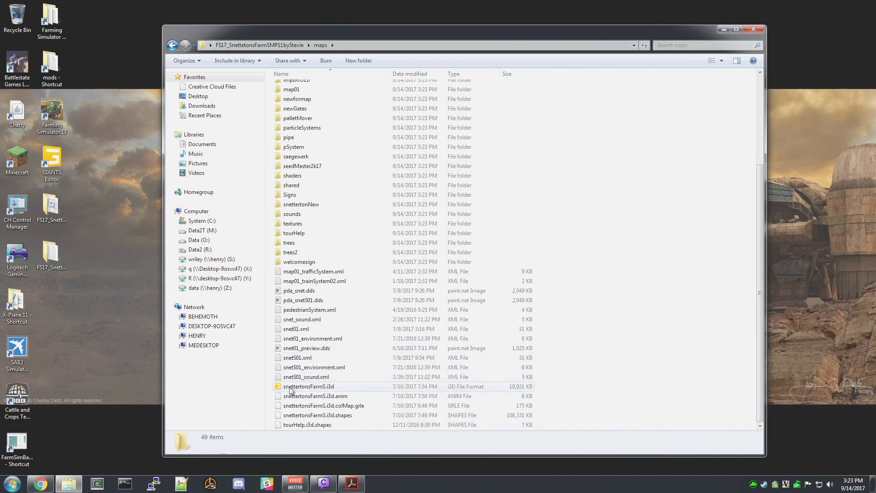
{"action": "double_click", "coordinate": [309, 386]}
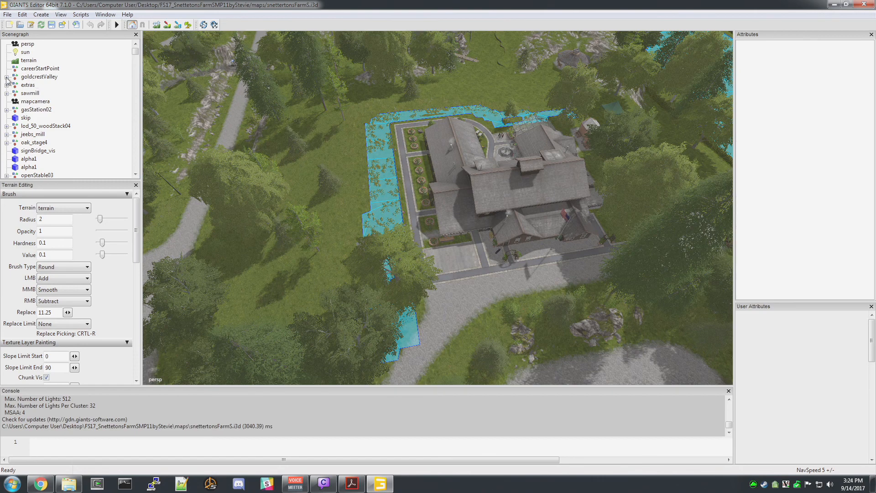
- Expand goldcrestValley and chickenHusbandry to show the nav mesh, triggers and egg pallet cage
{"action": "left_click", "coordinate": [6, 77]}
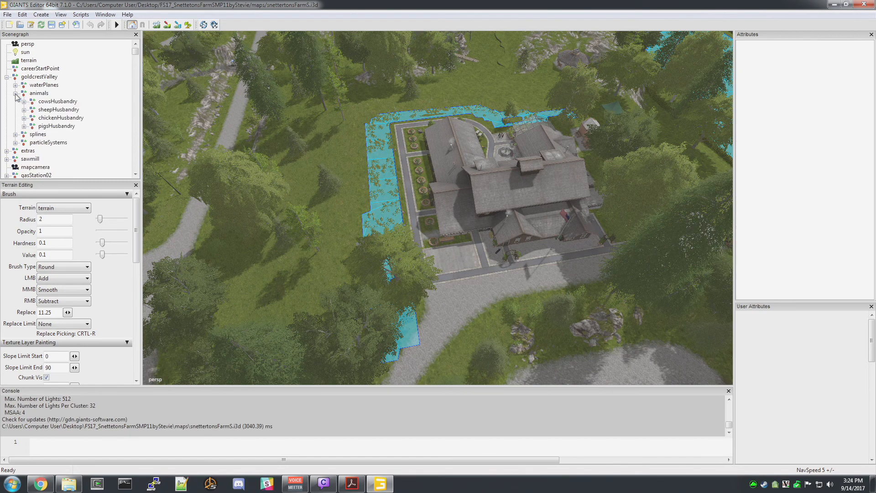
{"action": "left_click", "coordinate": [25, 117]}
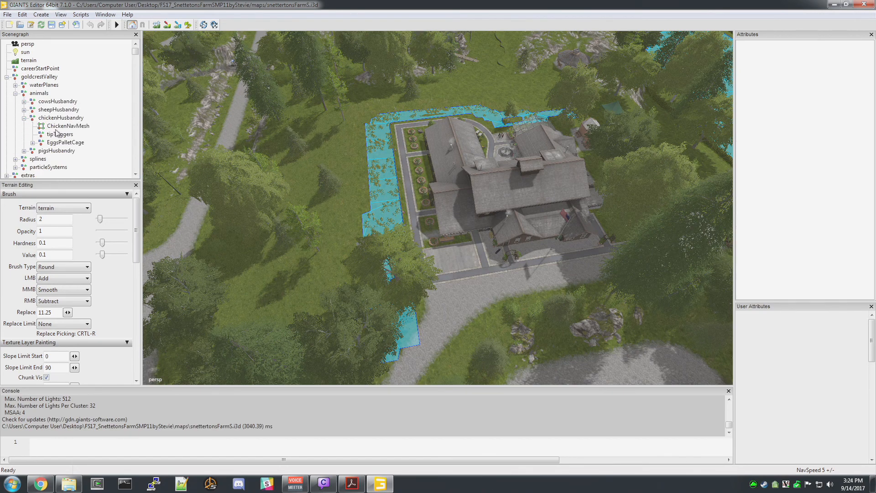
{"action": "mouse_move", "coordinate": [82, 135]}
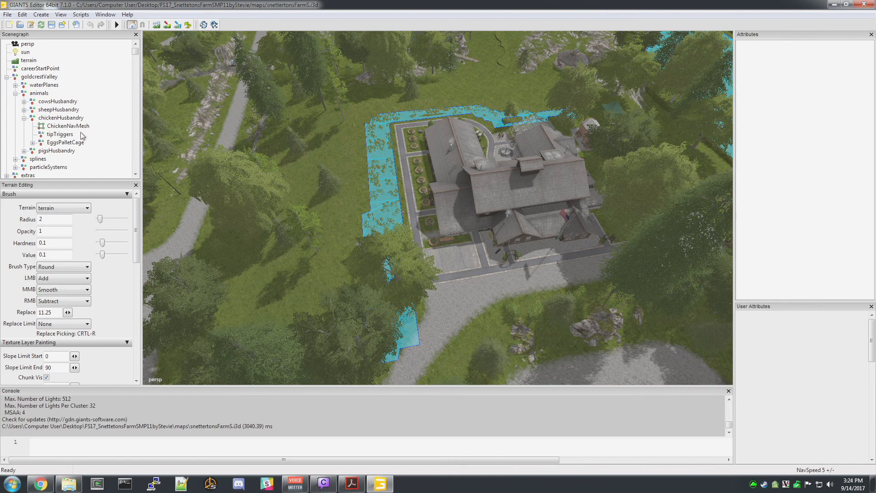
{"action": "mouse_move", "coordinate": [55, 128]}
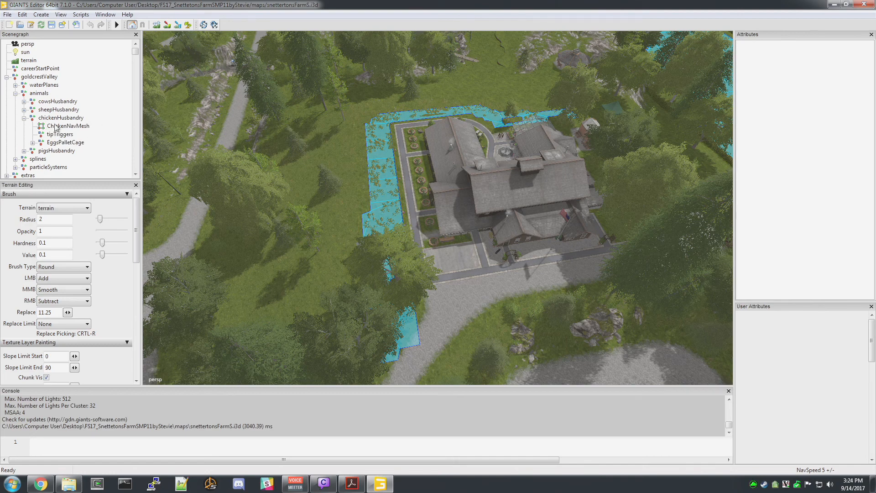
{"action": "mouse_move", "coordinate": [35, 82]}
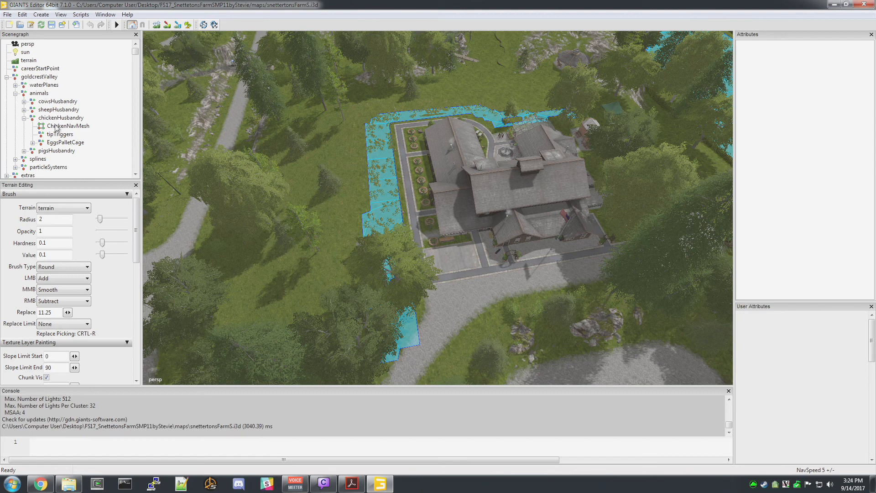
- Select ChickenNavMesh and fly the camera over to the chicken wagon beside the farmhouse
{"action": "left_click", "coordinate": [68, 126]}
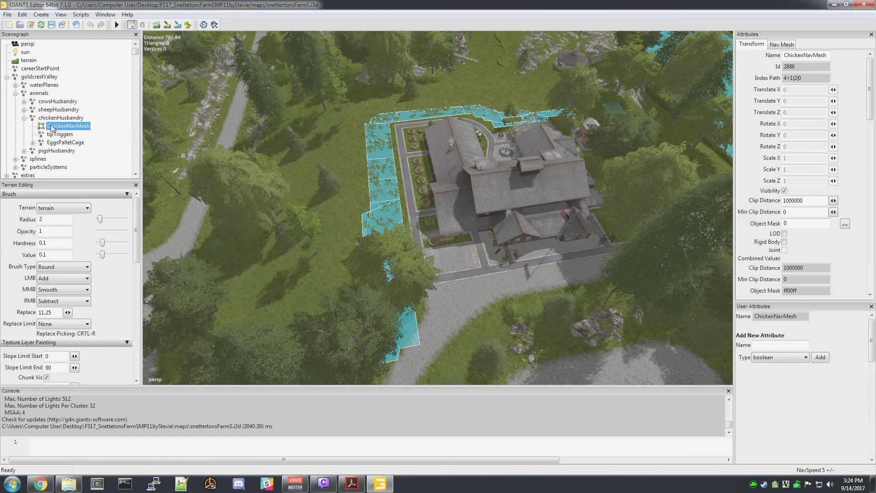
{"action": "mouse_move", "coordinate": [102, 142]}
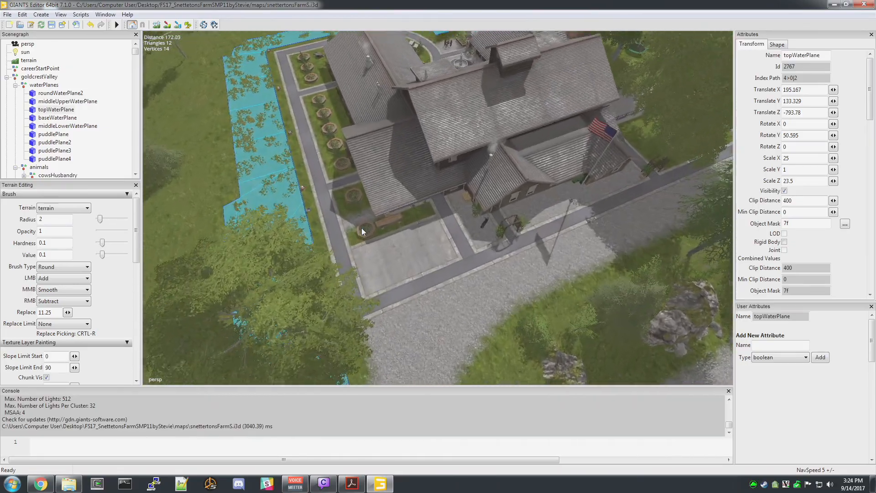
{"action": "left_click_drag", "start_coordinate": [363, 234], "coordinate": [212, 194]}
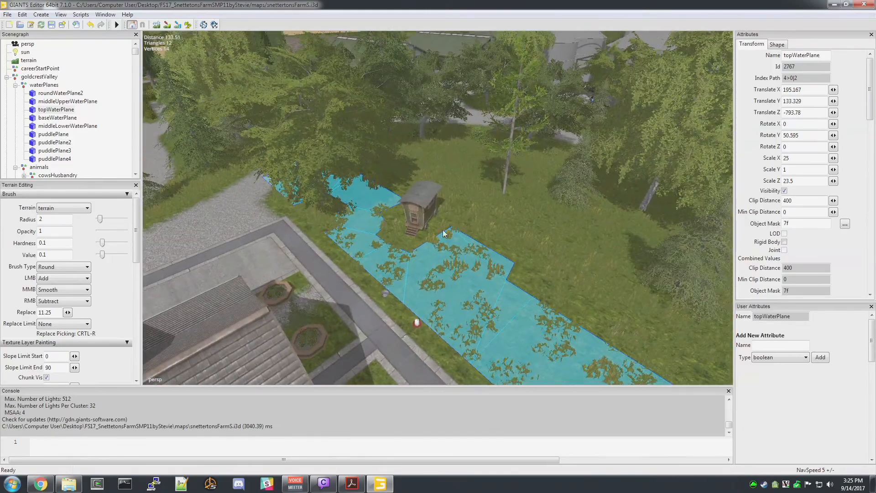
- Select the chicken wagon and move it onto open grass beside the nav mesh
{"action": "left_click", "coordinate": [57, 135]}
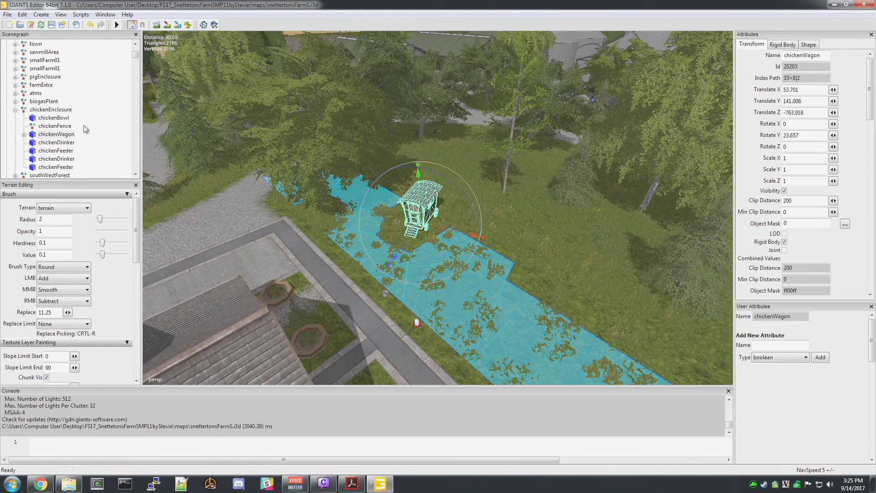
{"action": "left_click", "coordinate": [57, 134]}
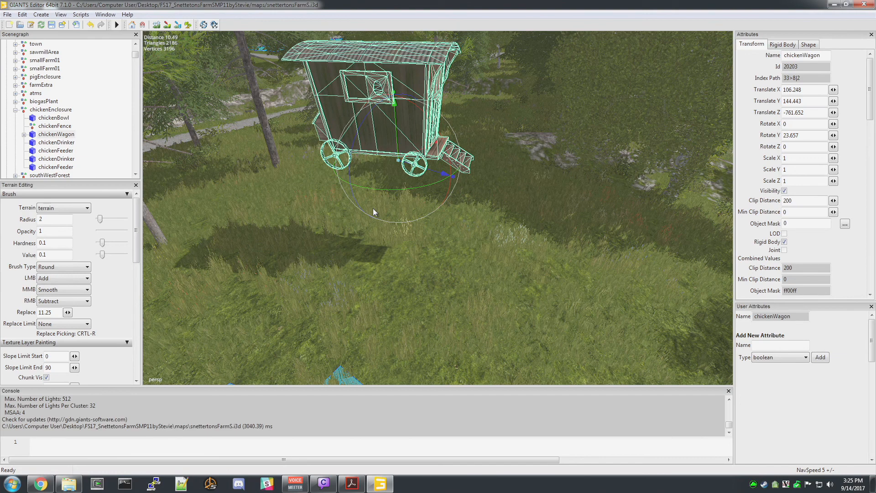
{"action": "left_click", "coordinate": [21, 14]}
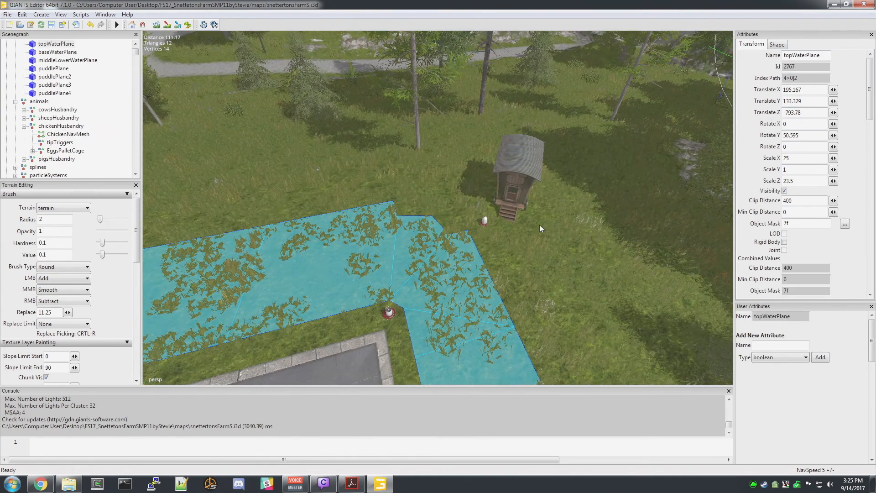
{"action": "mouse_move", "coordinate": [224, 181]}
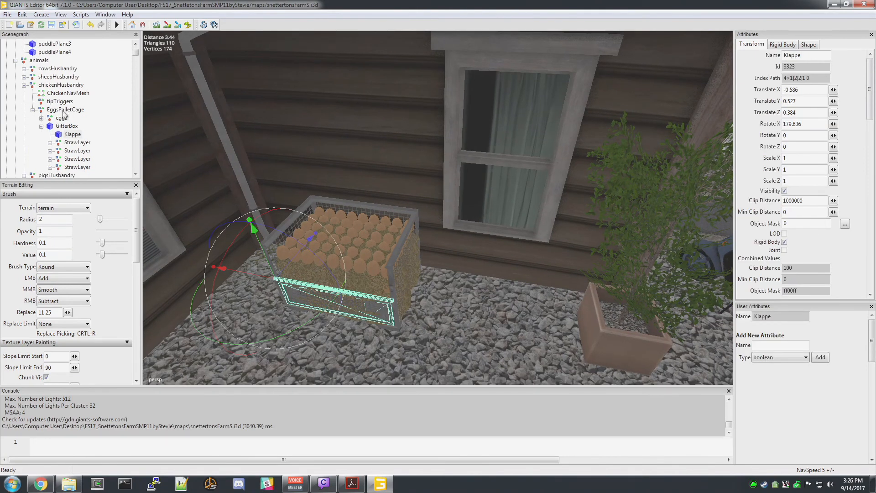
- Inspect the EggsPalletCage's GitterBox crate and eggs parts in the Scenegraph
{"action": "left_click", "coordinate": [66, 109]}
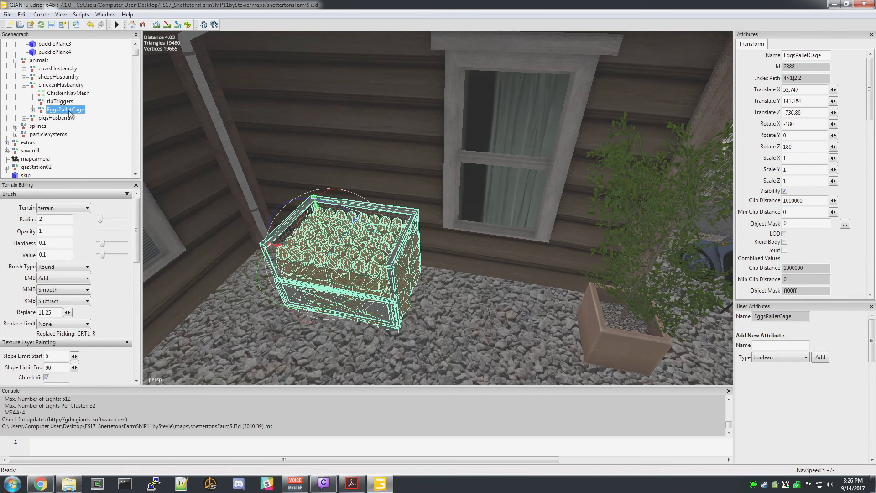
{"action": "left_click", "coordinate": [42, 109]}
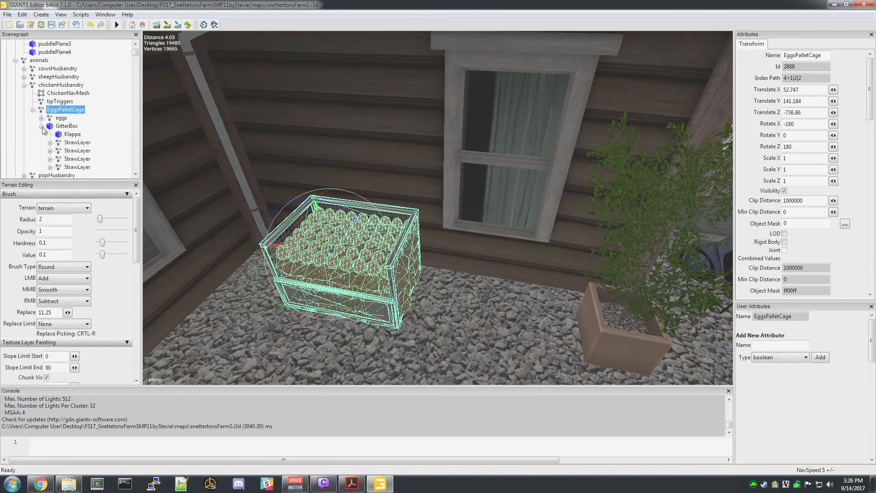
{"action": "left_click", "coordinate": [65, 126]}
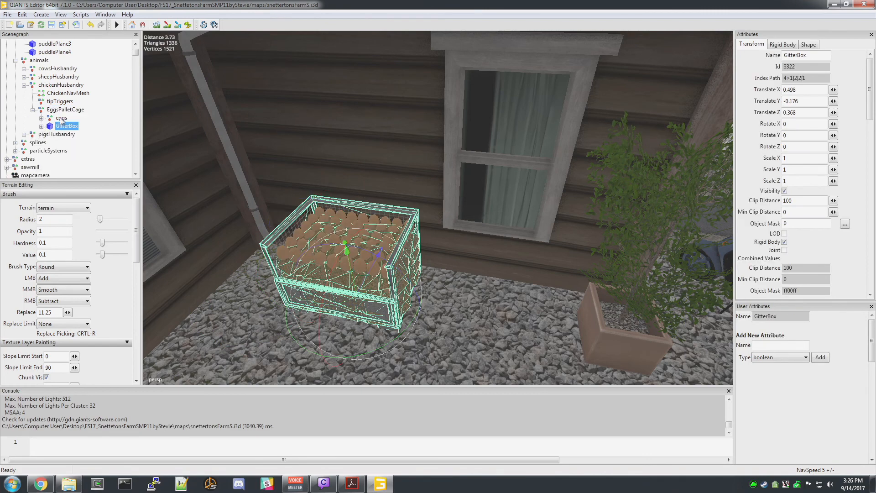
{"action": "left_click", "coordinate": [61, 118]}
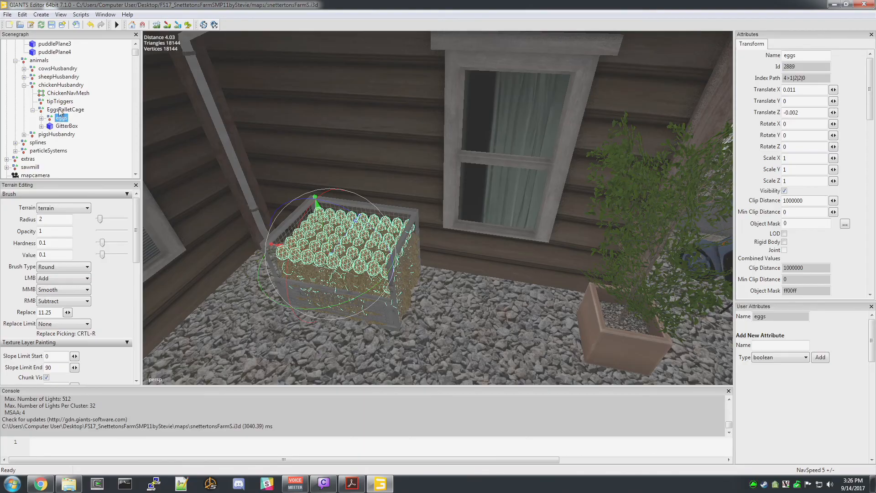
{"action": "left_click", "coordinate": [65, 109]}
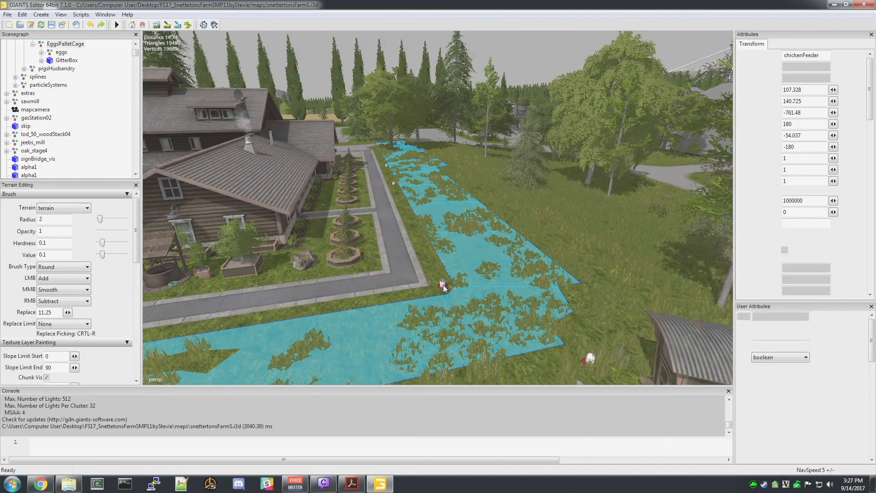
- Select the chicken feeder by the path and move it next to the relocated wagon
{"action": "left_click", "coordinate": [441, 286]}
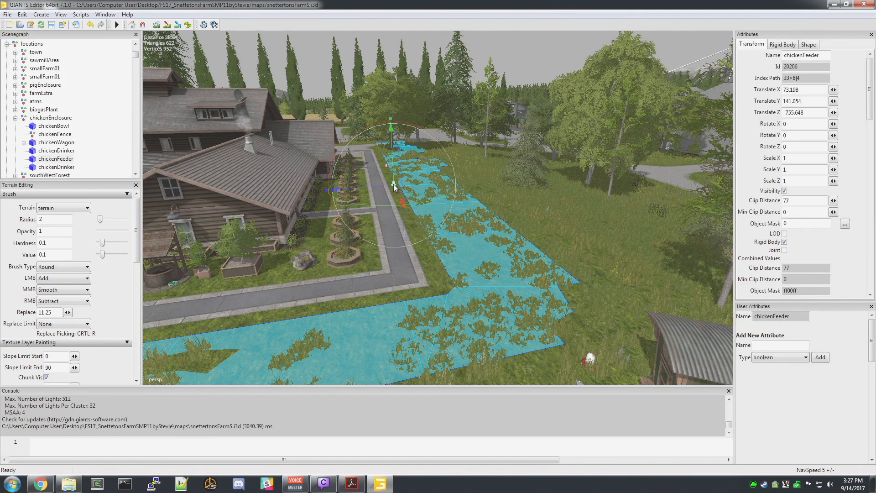
{"action": "left_click", "coordinate": [57, 158]}
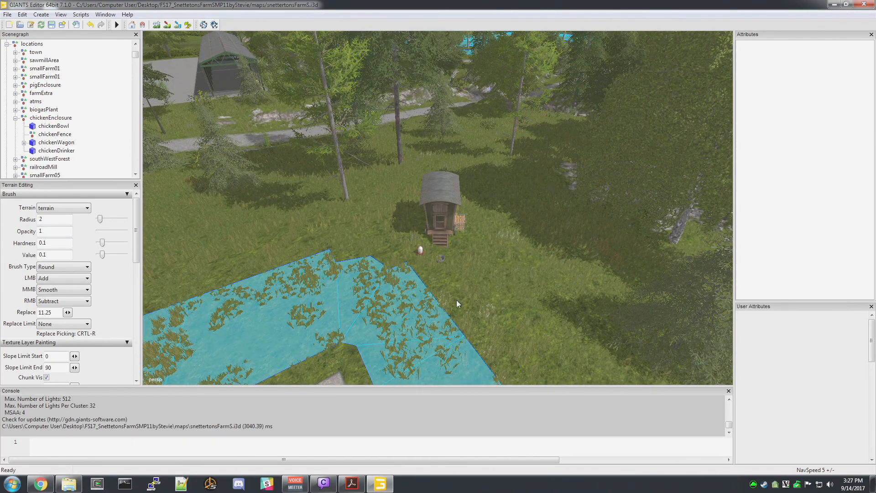
{"action": "mouse_move", "coordinate": [492, 229]}
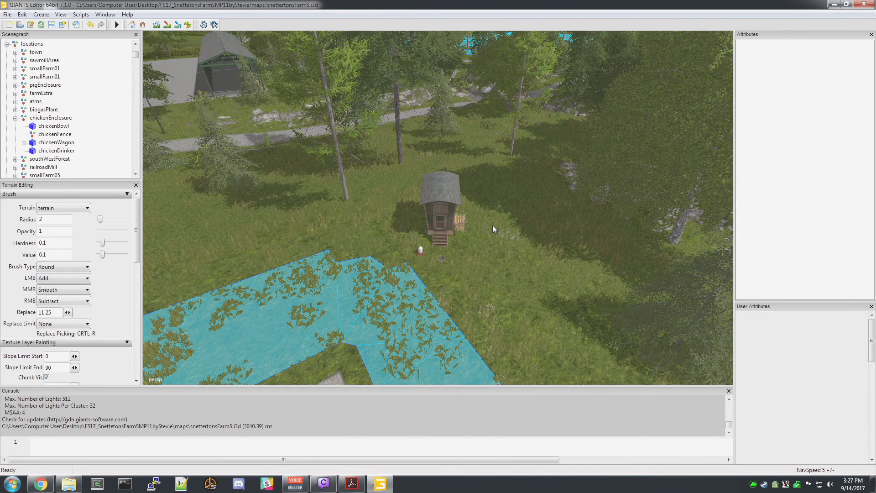
{"action": "mouse_move", "coordinate": [176, 25]}
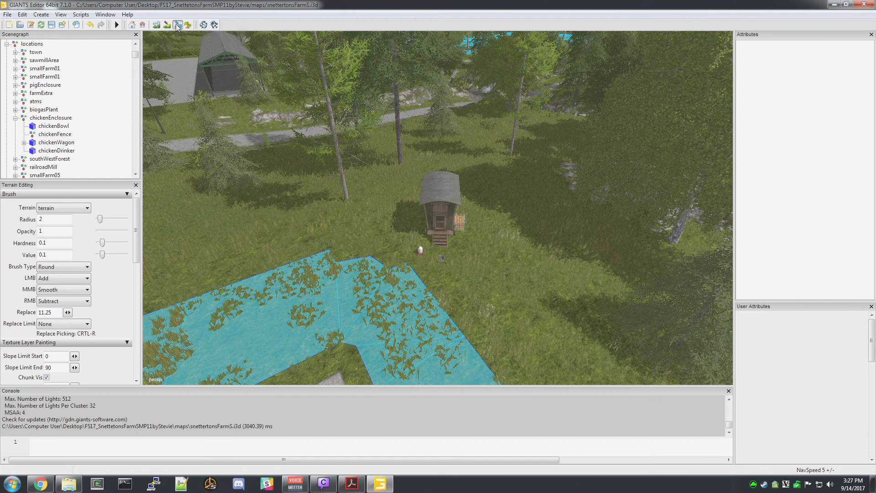
{"action": "mouse_move", "coordinate": [177, 25]}
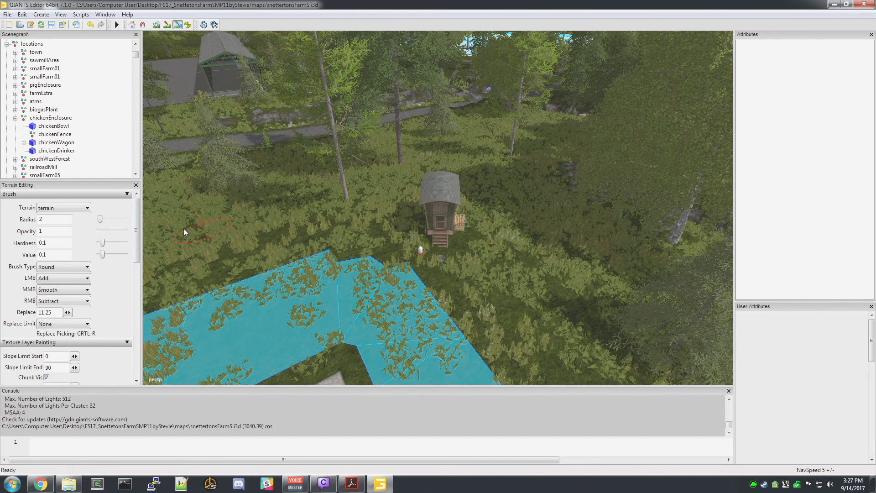
- Set the terrain brush radius to 8 and show the Info Layer Painting settings
{"action": "type", "text": "8"}
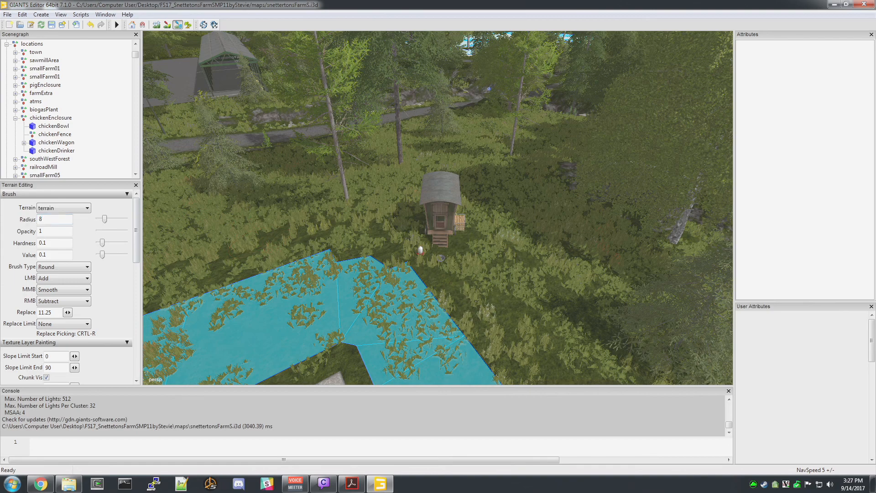
{"action": "mouse_move", "coordinate": [228, 95]}
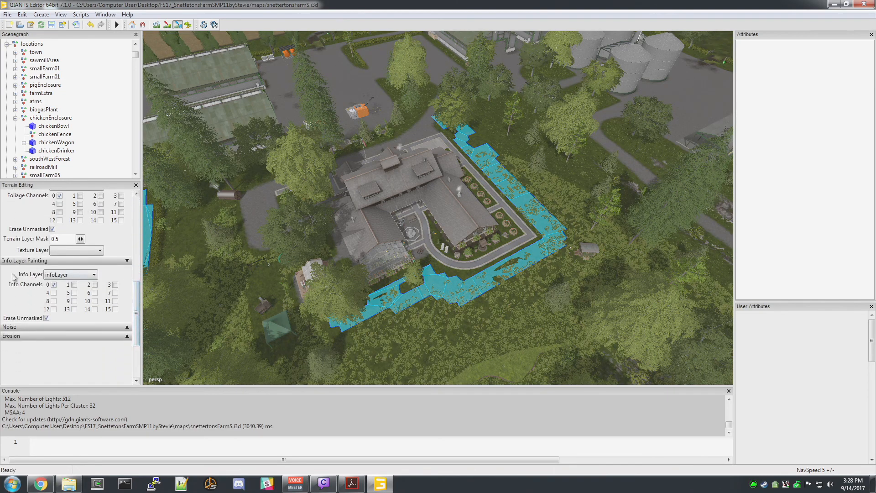
{"action": "left_click", "coordinate": [70, 274]}
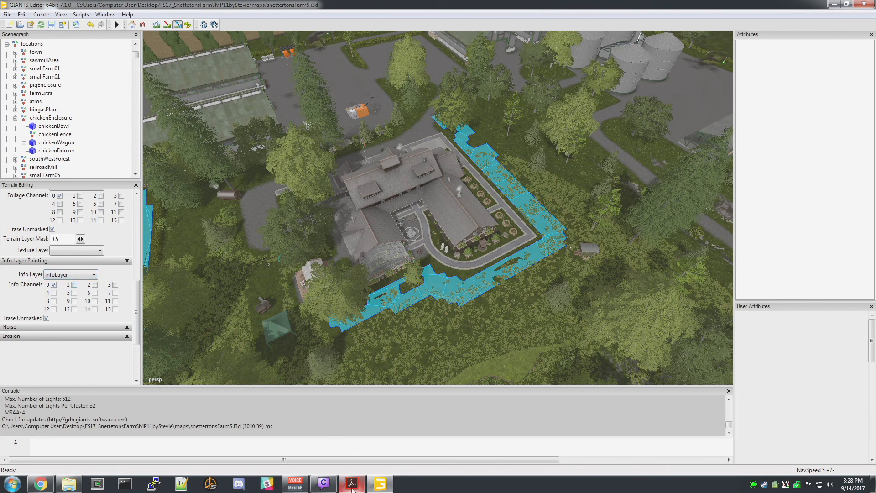
- Check the modding guide's Table 3-5 assigning info channel 2 to chickens
{"action": "left_click", "coordinate": [351, 483]}
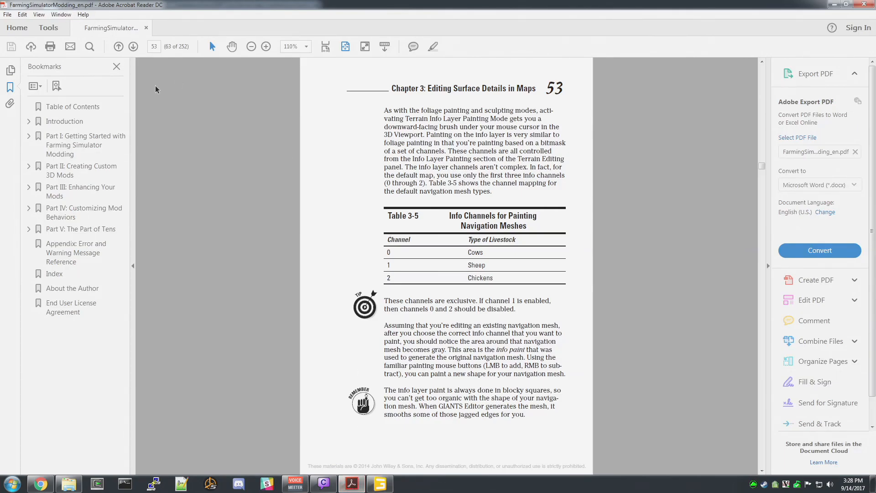
{"action": "mouse_move", "coordinate": [343, 196]}
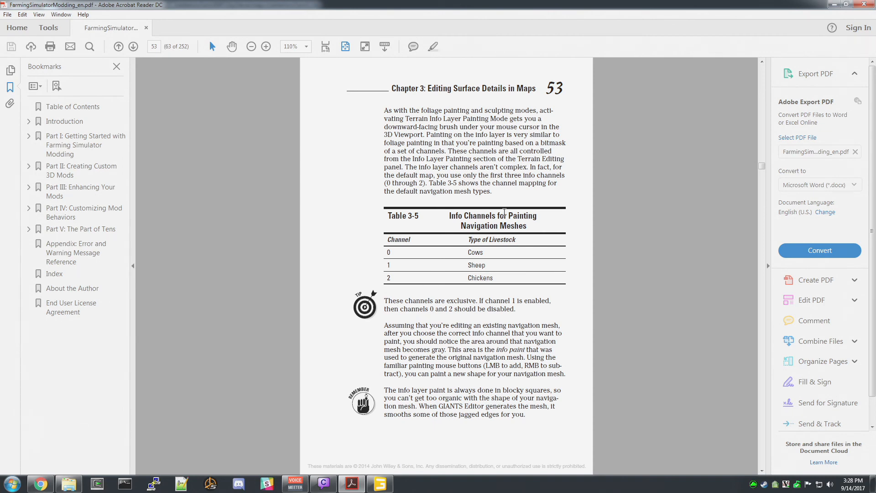
{"action": "mouse_move", "coordinate": [824, 10]}
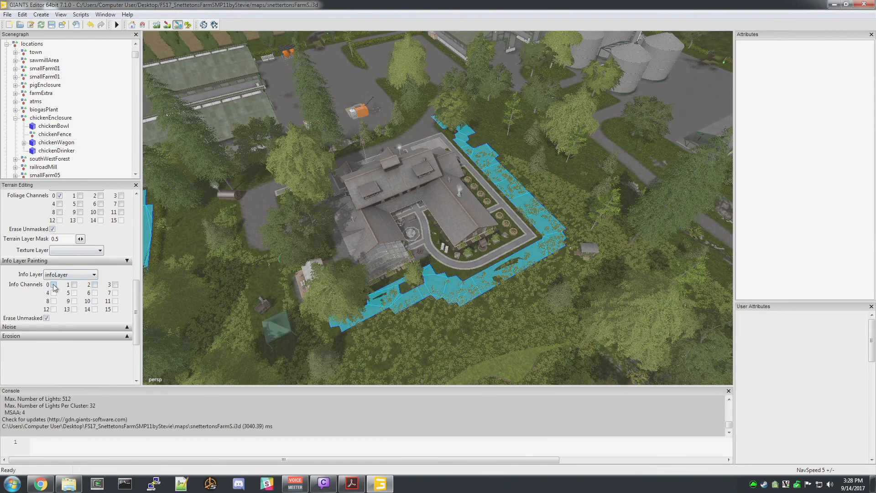
- Turn off Info Channel 0 so the cow channel is no longer painted
{"action": "left_click", "coordinate": [95, 284]}
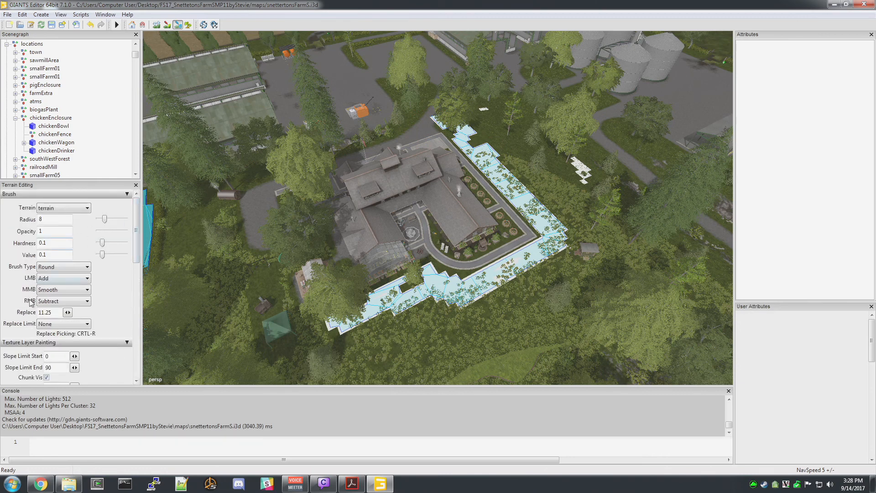
{"action": "mouse_move", "coordinate": [435, 122]}
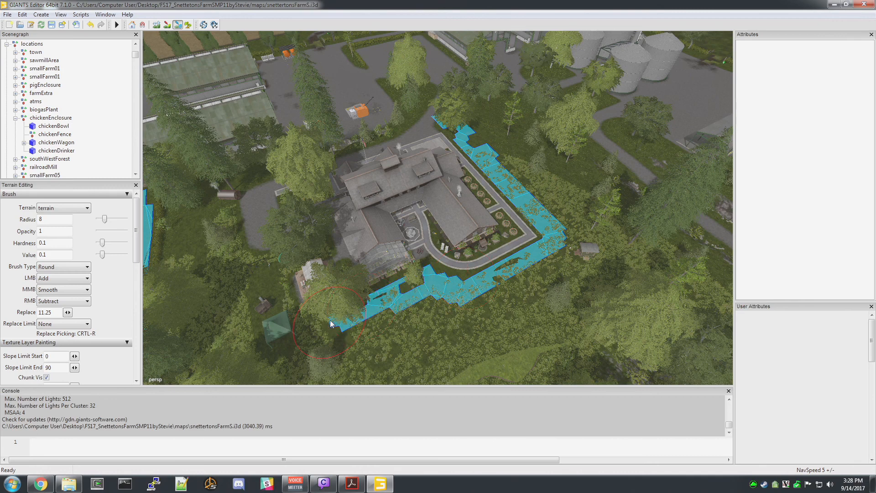
{"action": "mouse_move", "coordinate": [608, 246]}
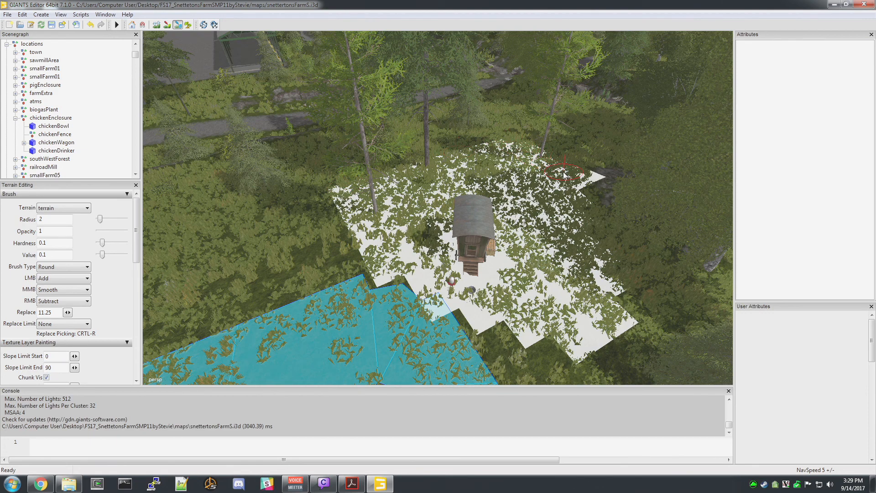
{"action": "mouse_move", "coordinate": [177, 24]}
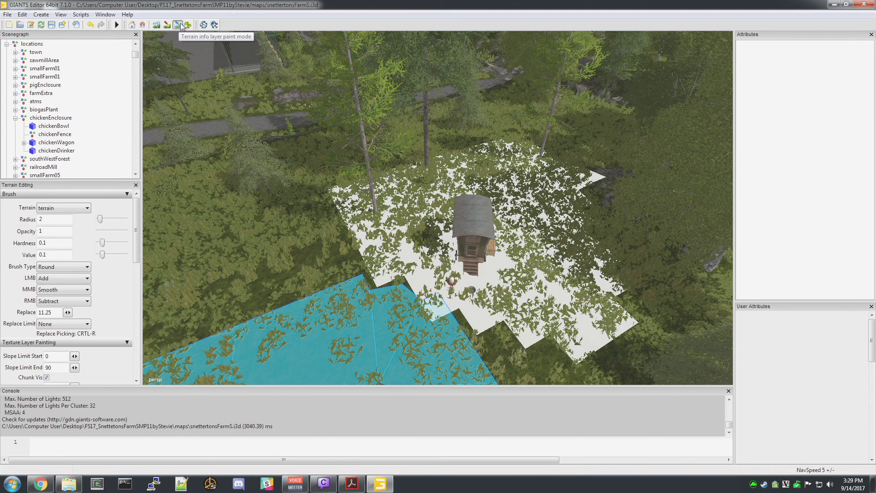
- Finish the chicken info paint around the wagon and leave info layer paint mode
{"action": "left_click", "coordinate": [179, 24]}
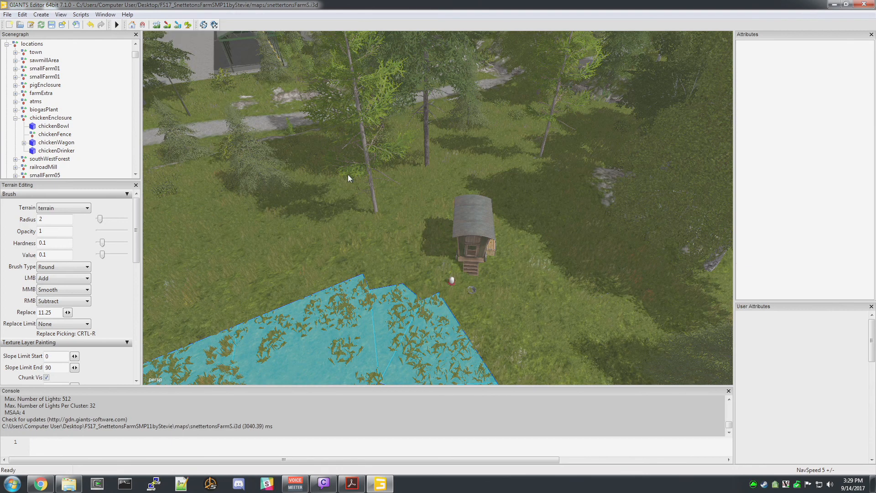
{"action": "mouse_move", "coordinate": [302, 338]}
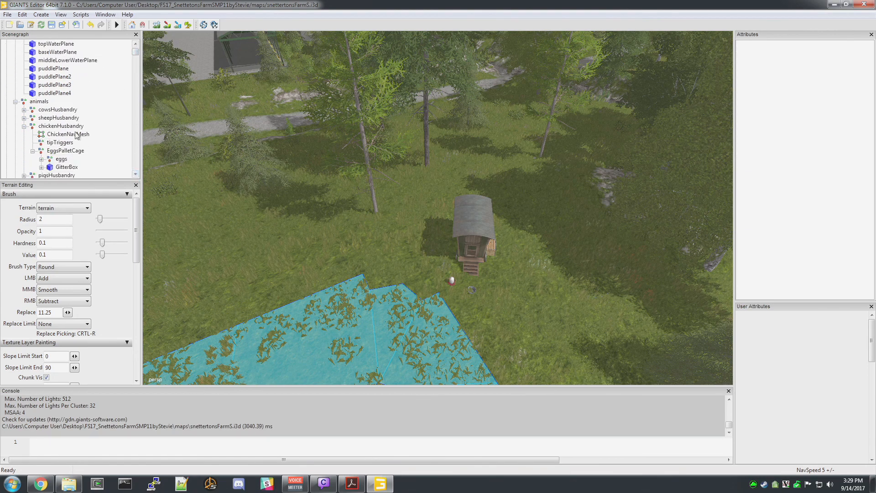
- Select the ChickenNavMesh object under chickenHusbandry in the Scenegraph
{"action": "left_click", "coordinate": [68, 134]}
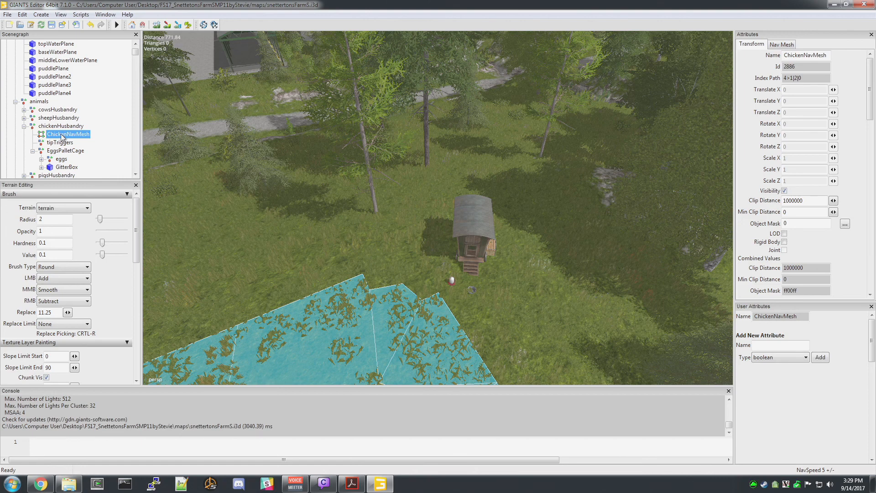
{"action": "mouse_move", "coordinate": [216, 168]}
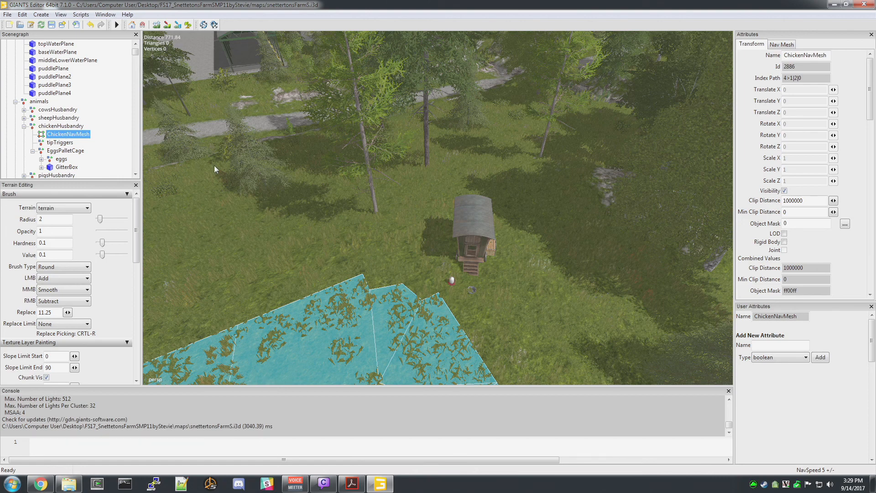
- Bring up the Build Navigation Mesh dialog via Create > Navigation Mesh
{"action": "left_click", "coordinate": [40, 14]}
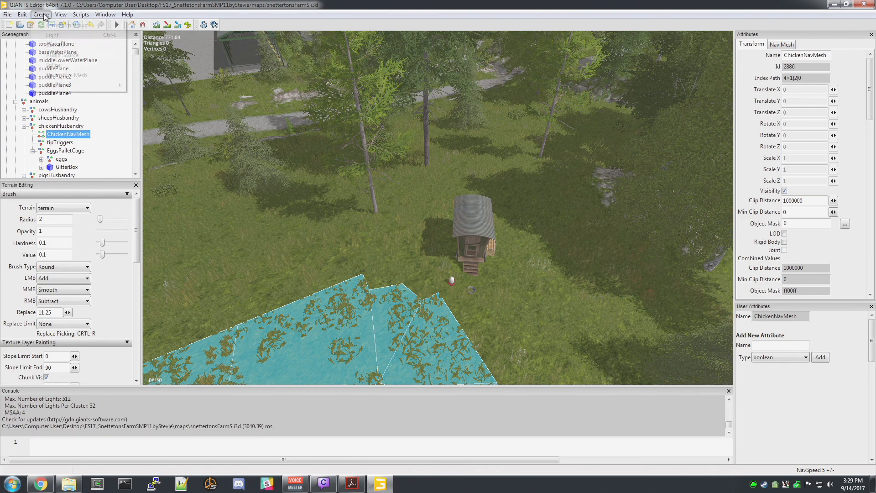
{"action": "left_click", "coordinate": [40, 14]}
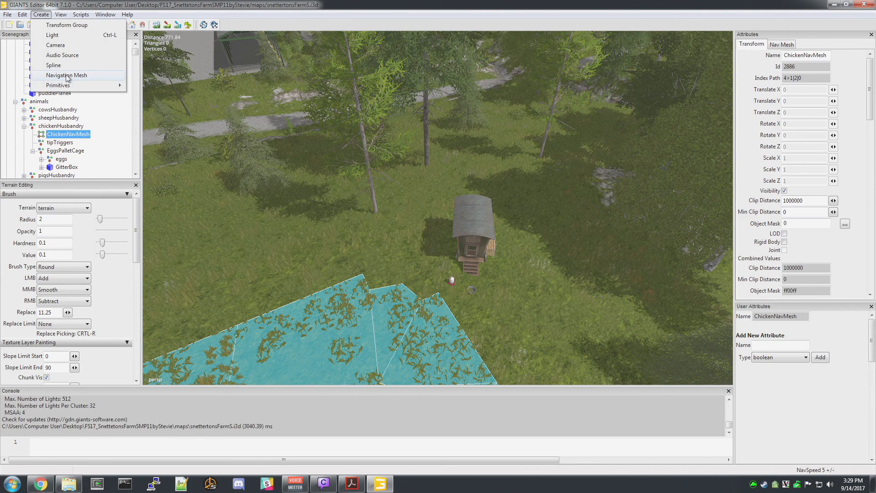
{"action": "left_click", "coordinate": [65, 74]}
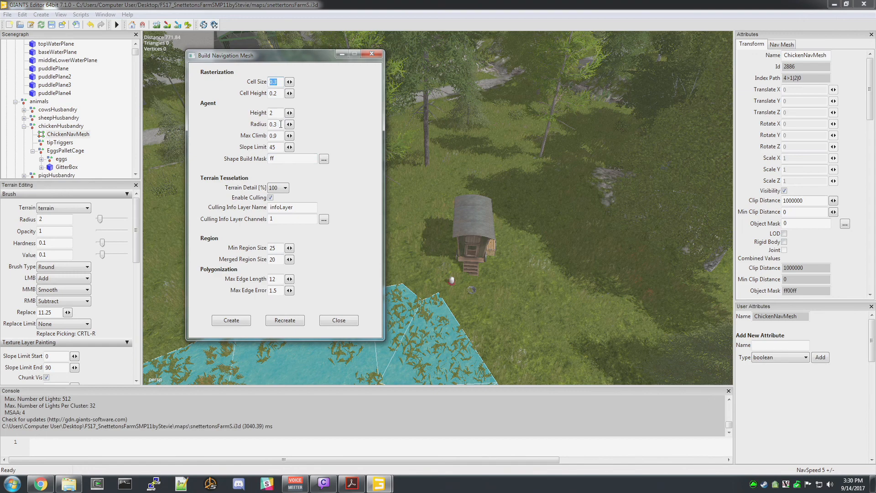
{"action": "mouse_move", "coordinate": [324, 159]}
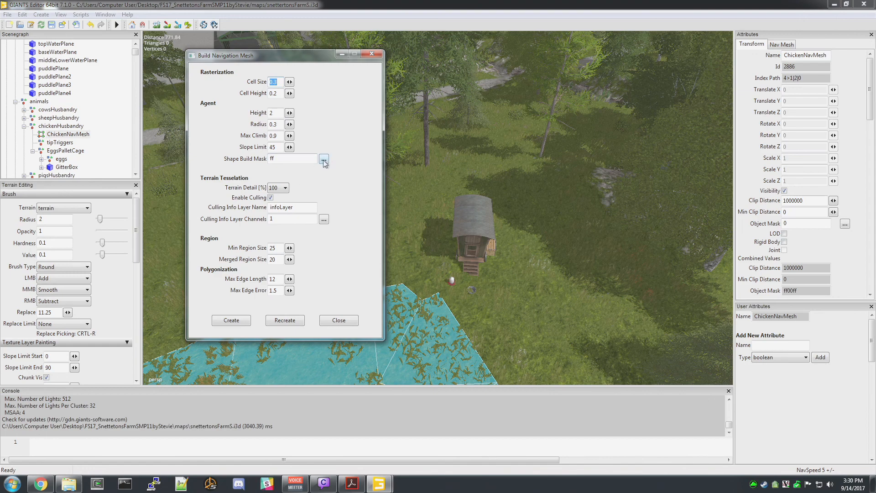
{"action": "mouse_move", "coordinate": [241, 165]}
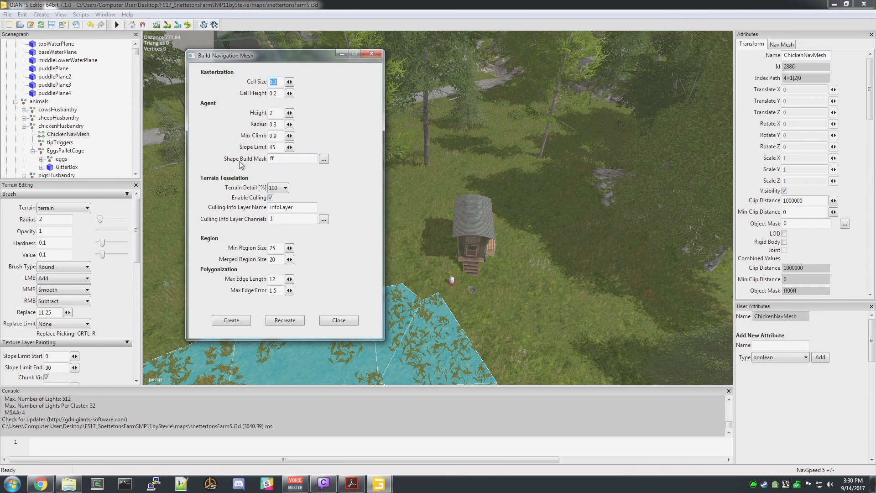
- Set Shape Build Mask to 4 and Culling Info Layer Channels to bit 2 only, confirming with OK
{"action": "left_click", "coordinate": [323, 158]}
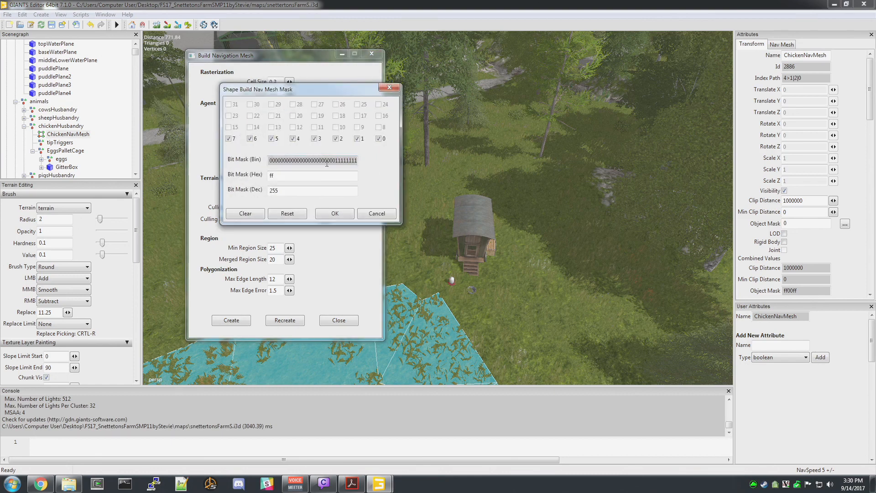
{"action": "left_click", "coordinate": [244, 213]}
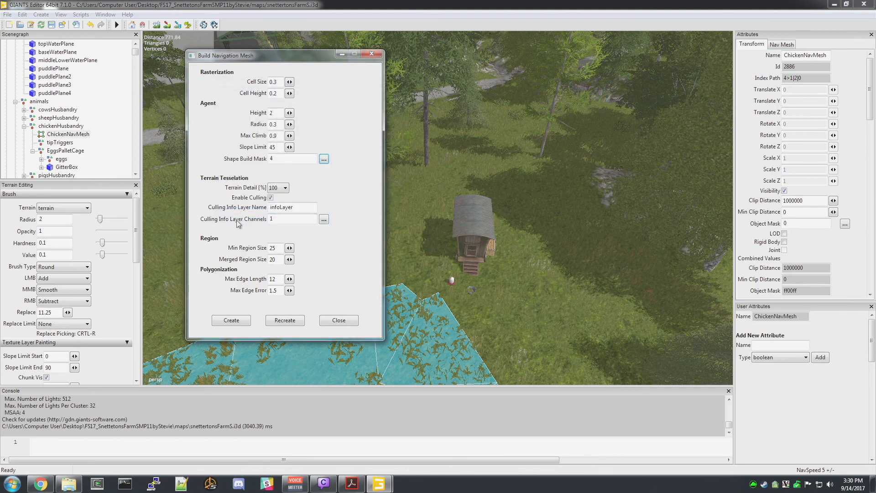
{"action": "left_click", "coordinate": [324, 219]}
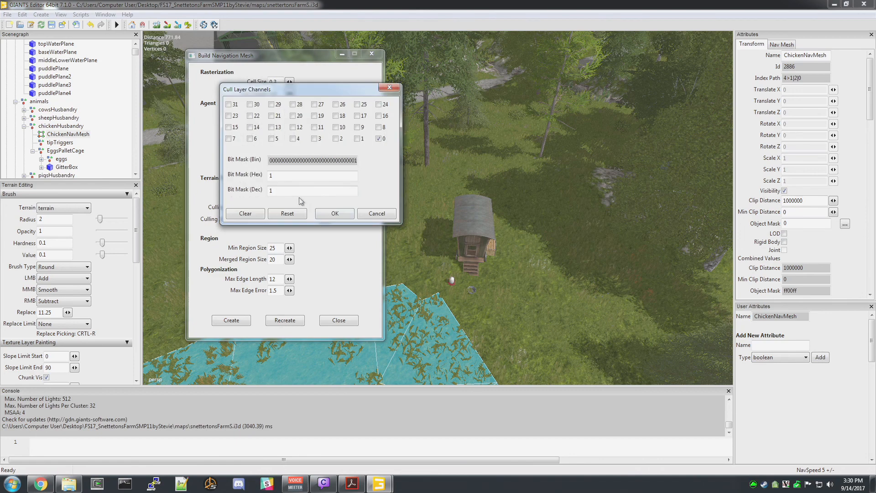
{"action": "left_click", "coordinate": [244, 214]}
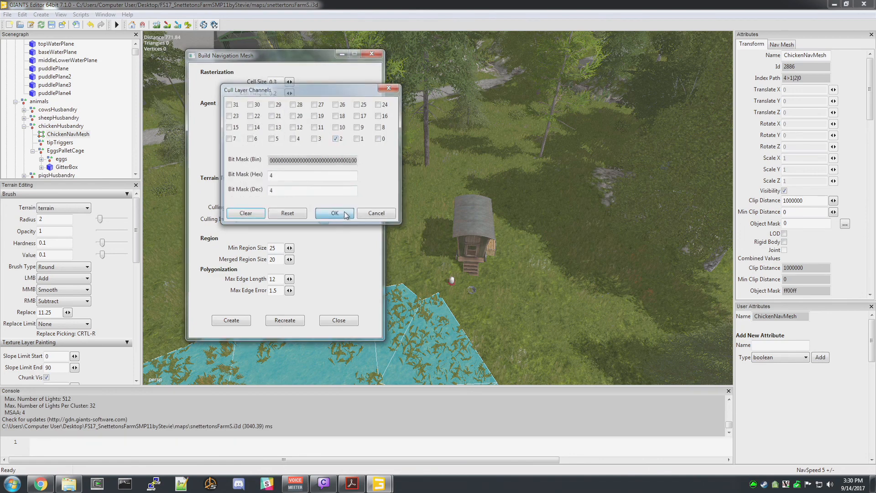
{"action": "left_click", "coordinate": [333, 213]}
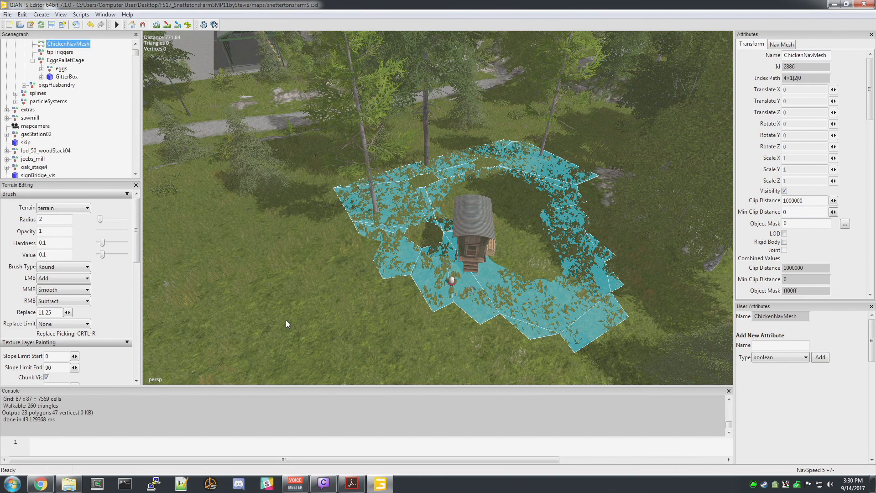
{"action": "mouse_move", "coordinate": [550, 262]}
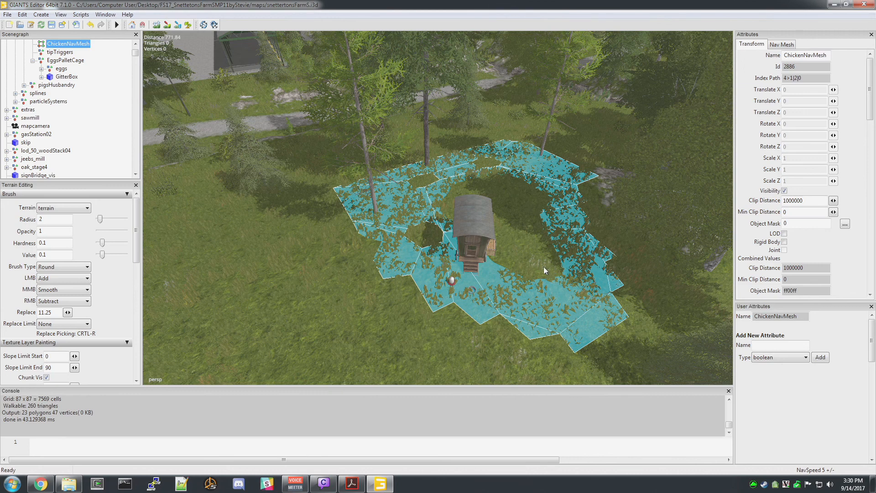
{"action": "mouse_move", "coordinate": [492, 266]}
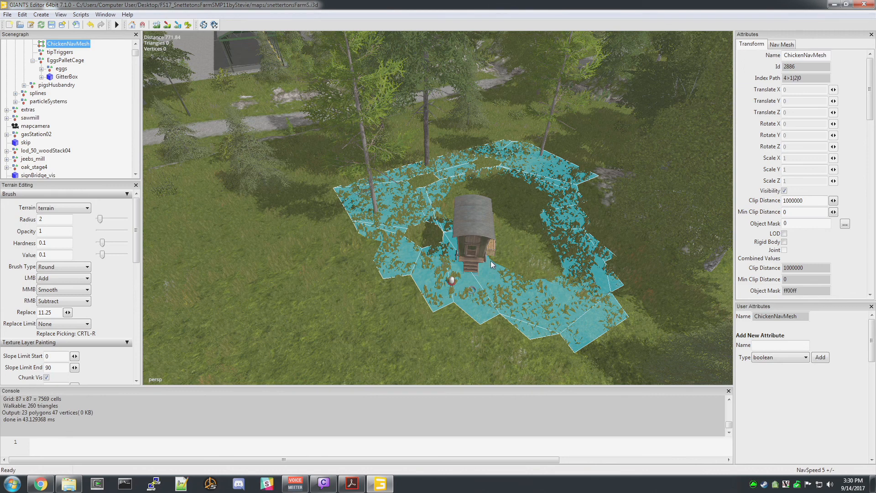
{"action": "mouse_move", "coordinate": [501, 290]}
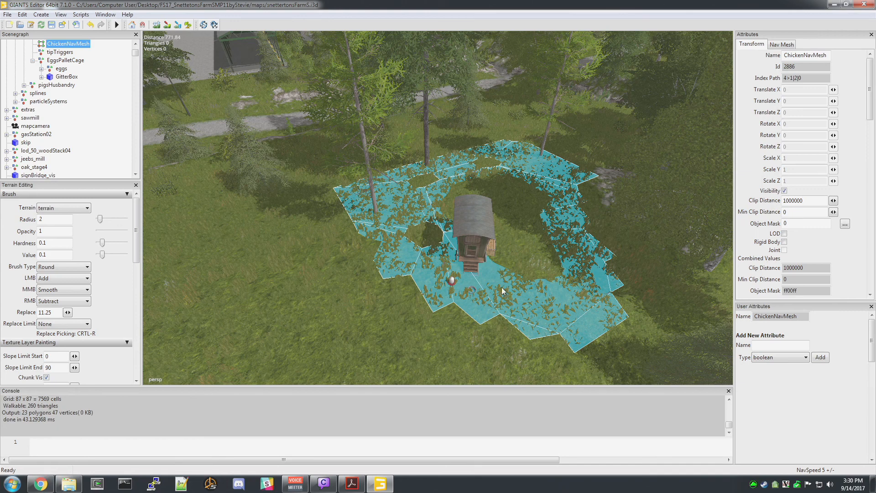
{"action": "mouse_move", "coordinate": [406, 316]}
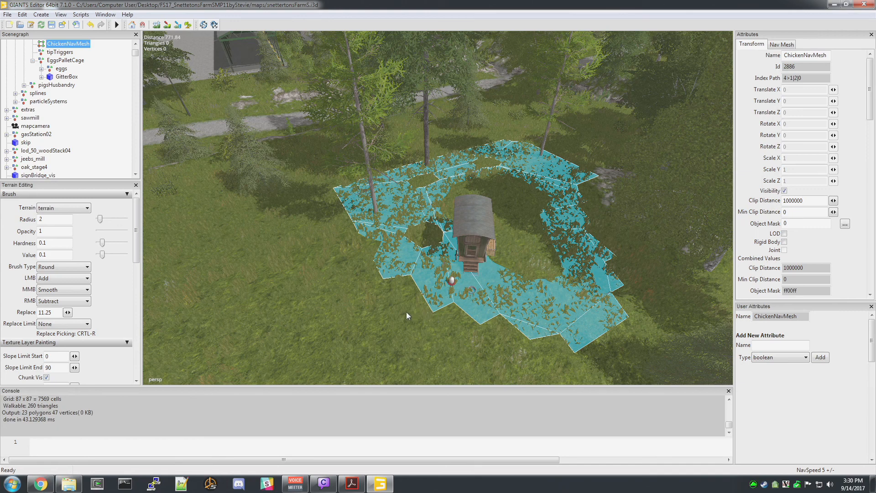
{"action": "mouse_move", "coordinate": [215, 139]}
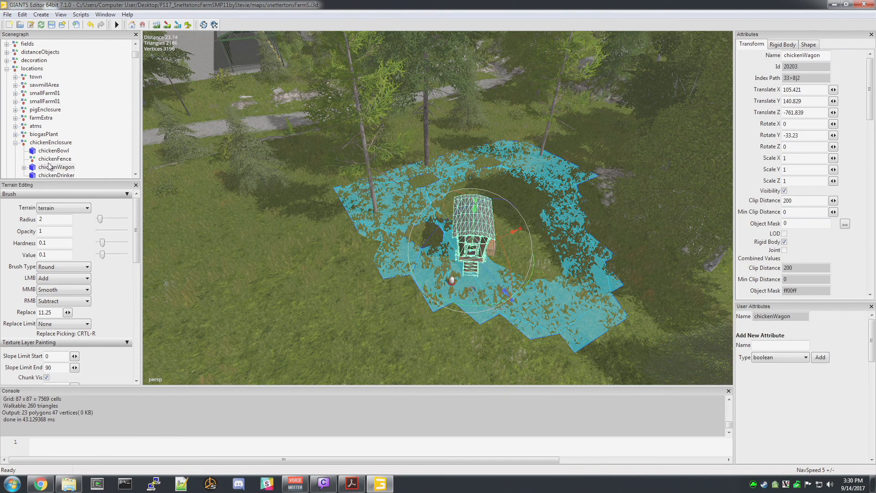
- Set chickenWagon's Build Nav Mesh Mask to 4 on its Shape attributes, then select the egg cage
{"action": "left_click", "coordinate": [56, 167]}
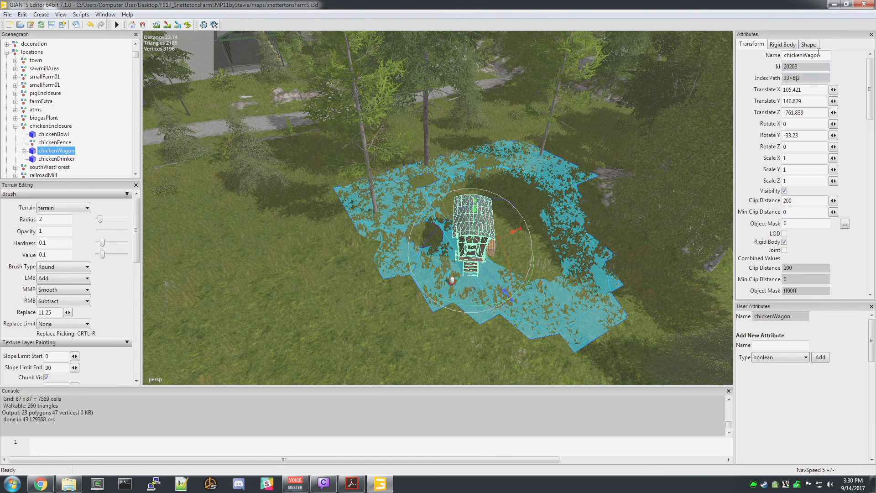
{"action": "left_click", "coordinate": [808, 45]}
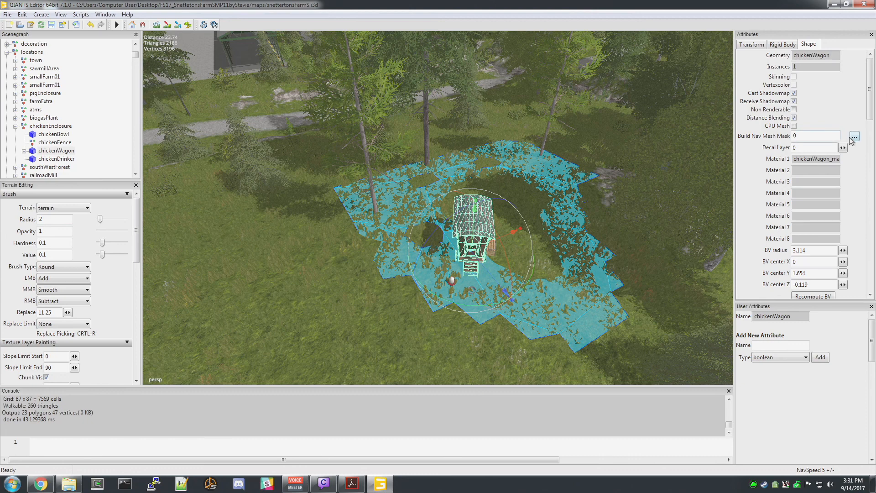
{"action": "left_click", "coordinate": [853, 135]}
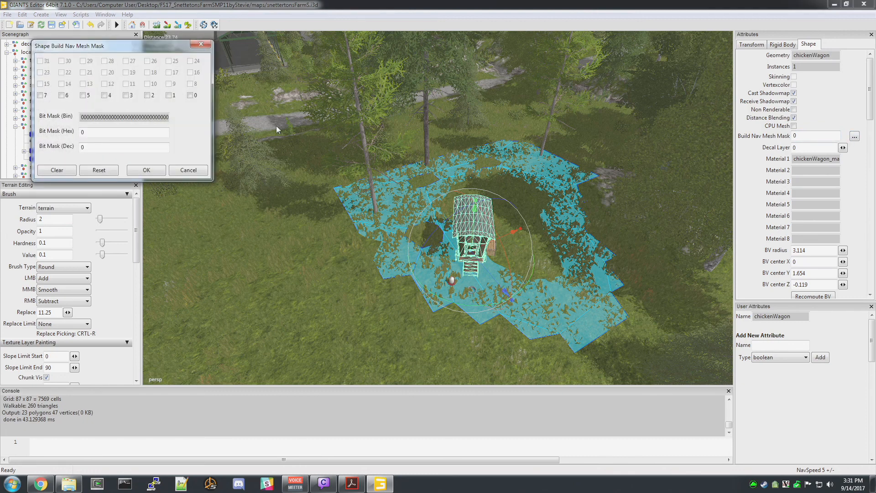
{"action": "left_click", "coordinate": [144, 95]}
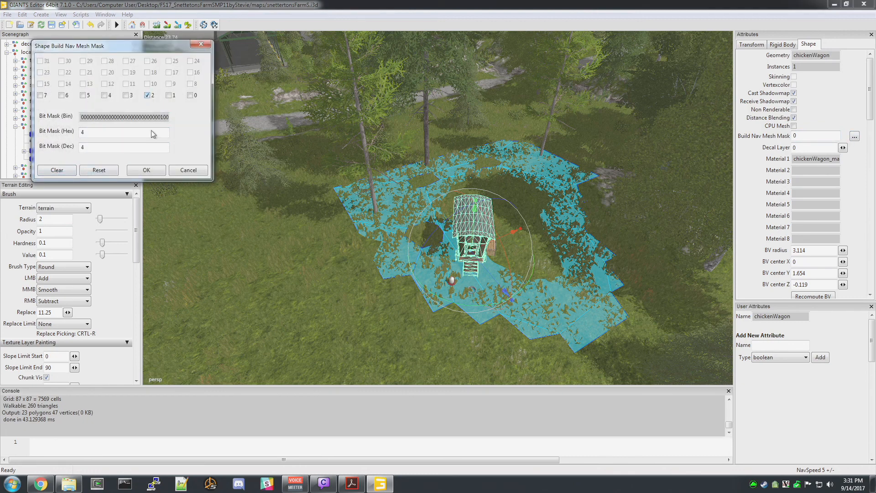
{"action": "left_click", "coordinate": [146, 169]}
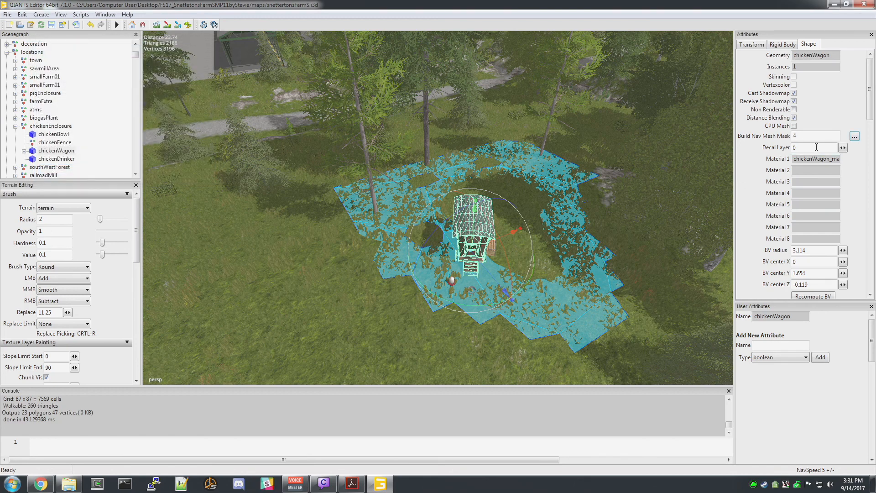
{"action": "left_click", "coordinate": [815, 136]}
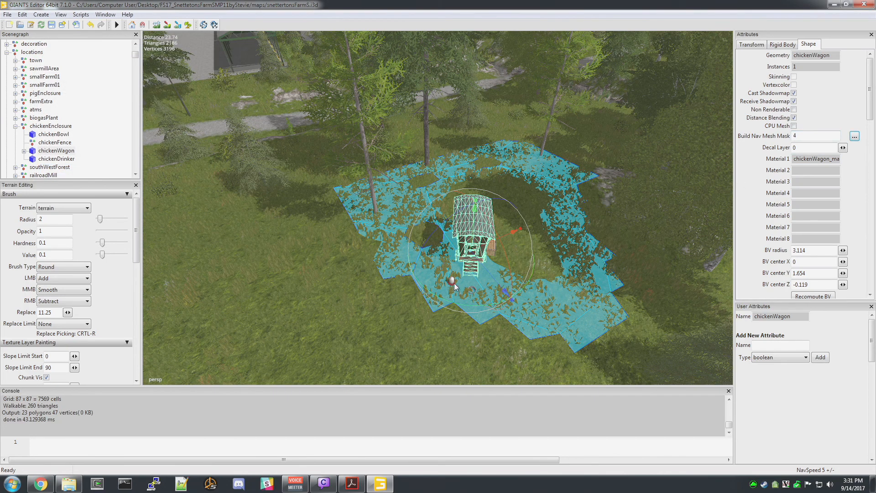
{"action": "left_click", "coordinate": [751, 45]}
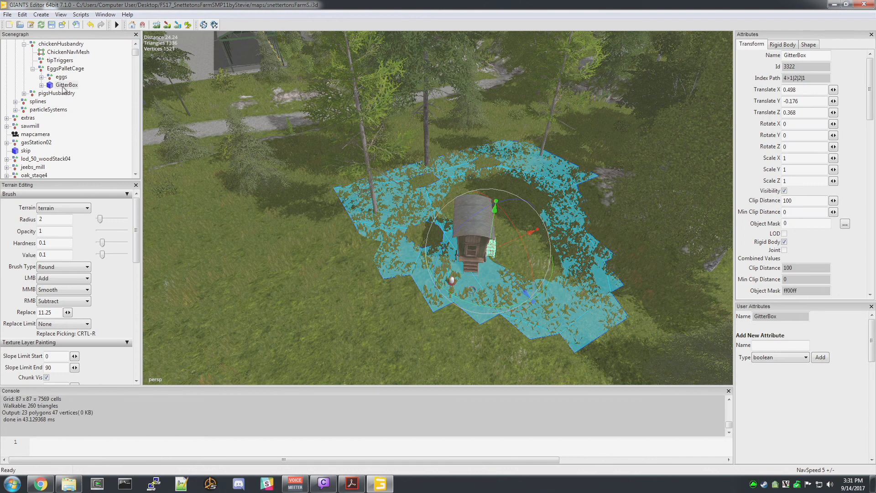
{"action": "mouse_move", "coordinate": [70, 89]}
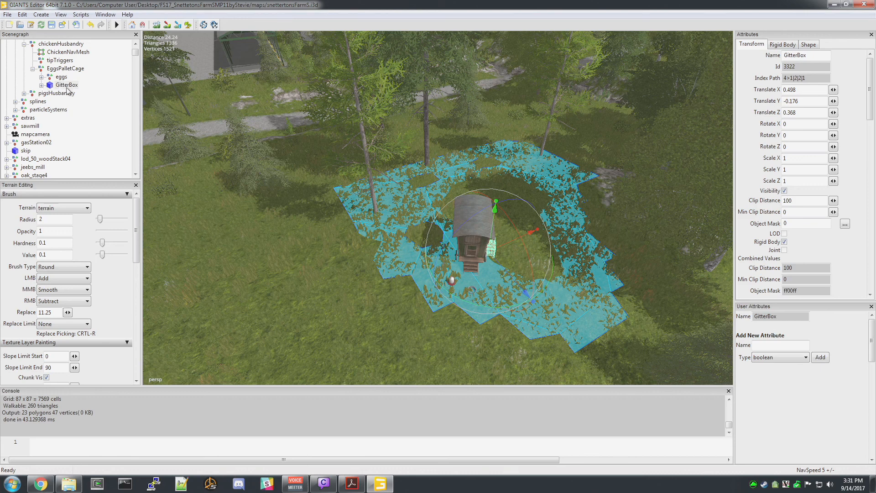
{"action": "mouse_move", "coordinate": [723, 171]}
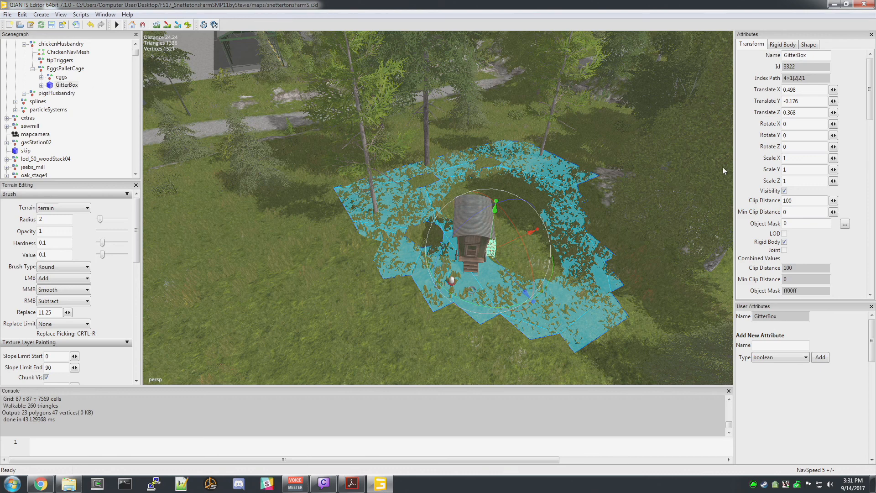
- Verify the GitterBox crate and chickenDrinker both show Build Nav Mesh Mask 4, then select chickenBowl
{"action": "left_click", "coordinate": [808, 44]}
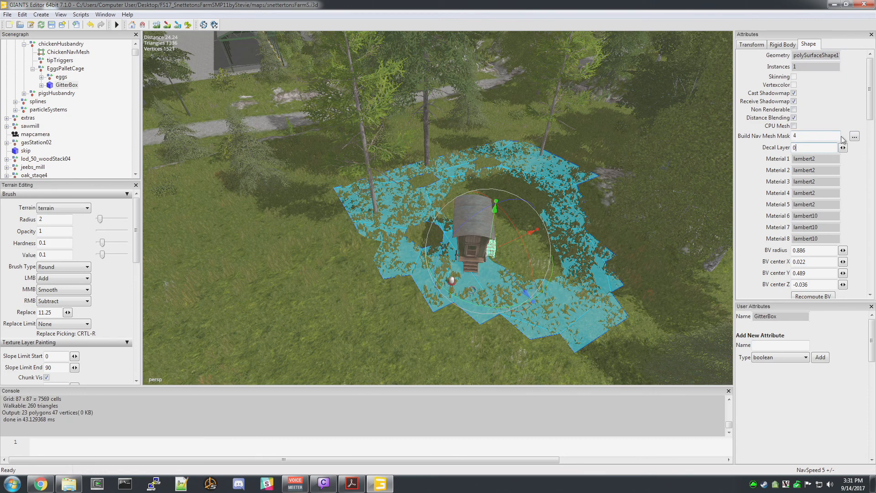
{"action": "left_click", "coordinate": [854, 136]}
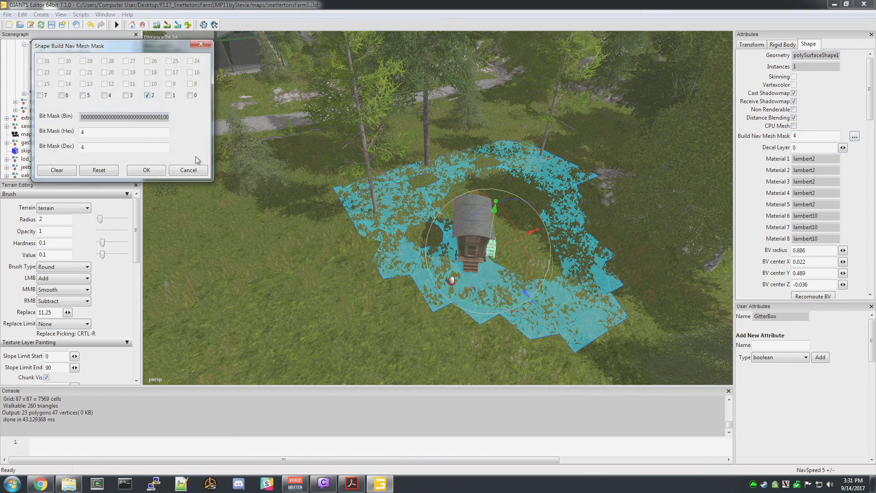
{"action": "left_click", "coordinate": [145, 170]}
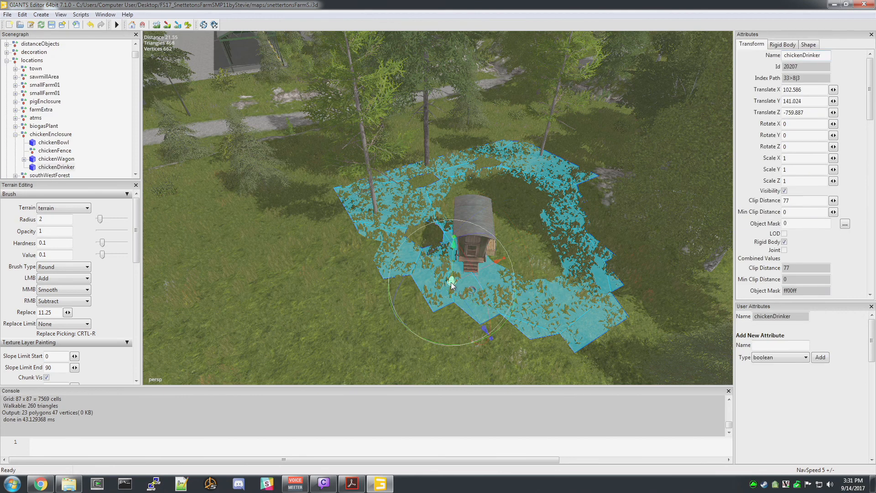
{"action": "left_click", "coordinate": [807, 45]}
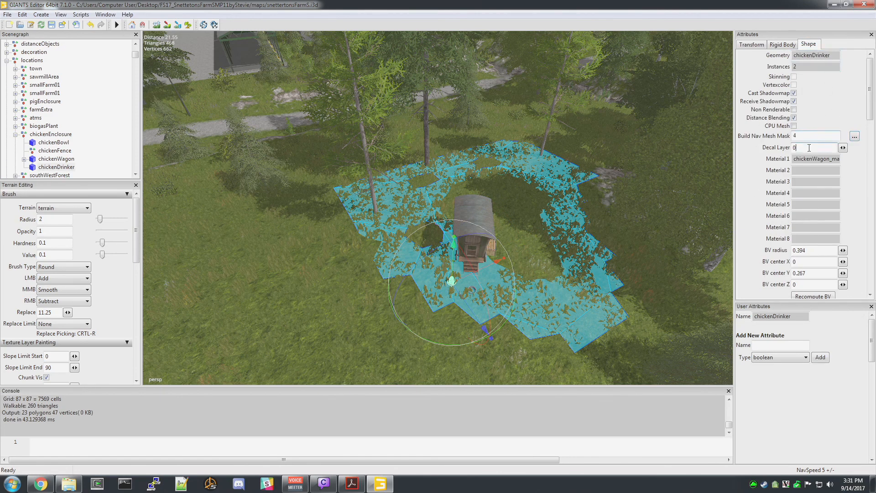
{"action": "left_click", "coordinate": [54, 142]}
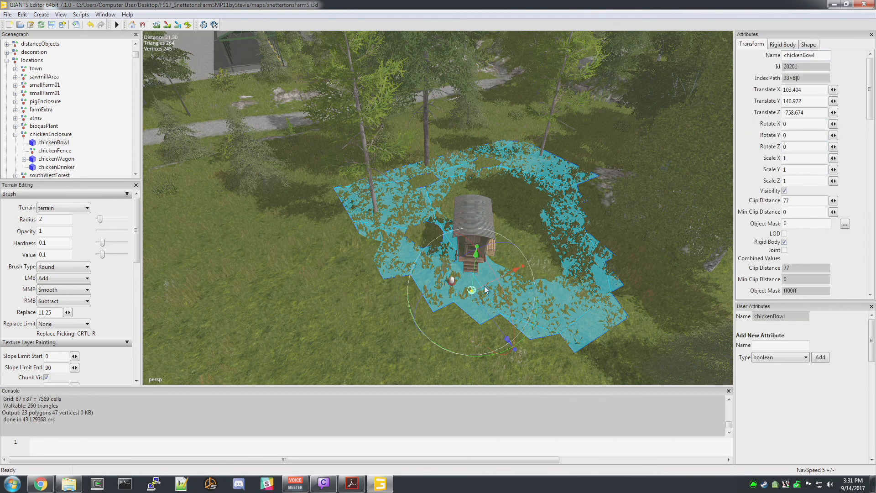
{"action": "left_click", "coordinate": [808, 44]}
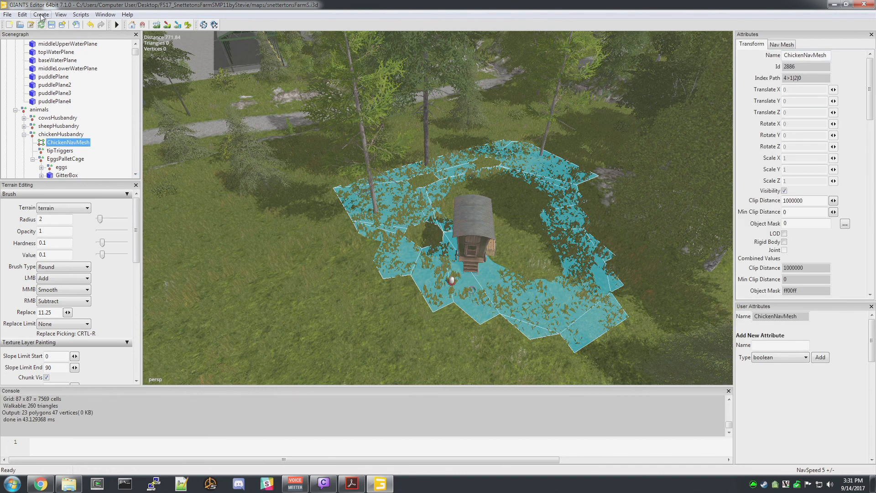
- Recreate the ChickenNavMesh, yielding 650 walkable triangles with gaps around the wagon and cage
{"action": "left_click", "coordinate": [40, 14]}
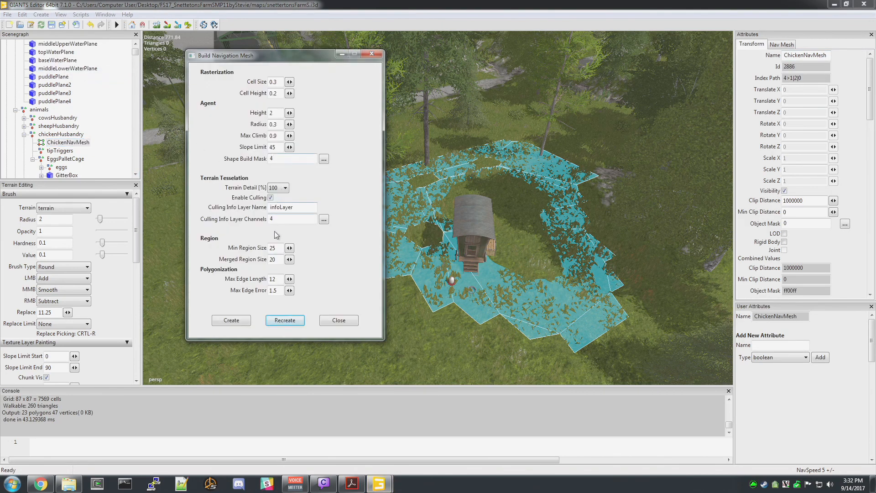
{"action": "left_click", "coordinate": [284, 320]}
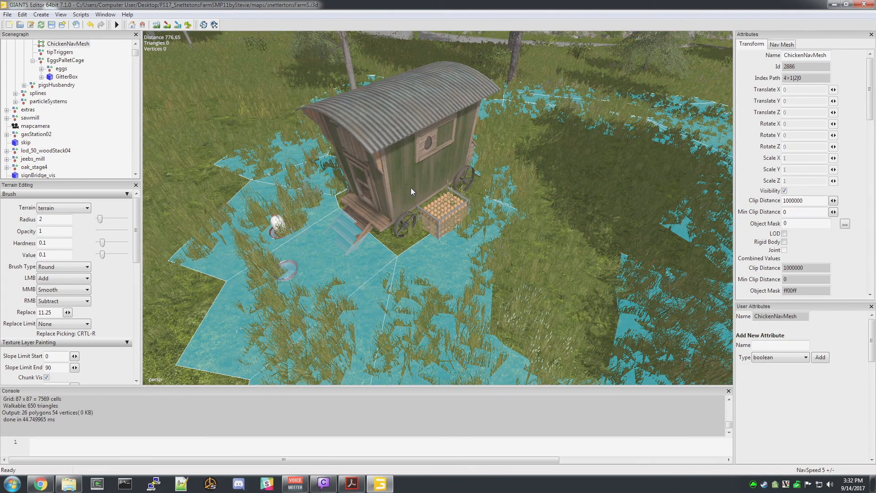
{"action": "left_click", "coordinate": [40, 14]}
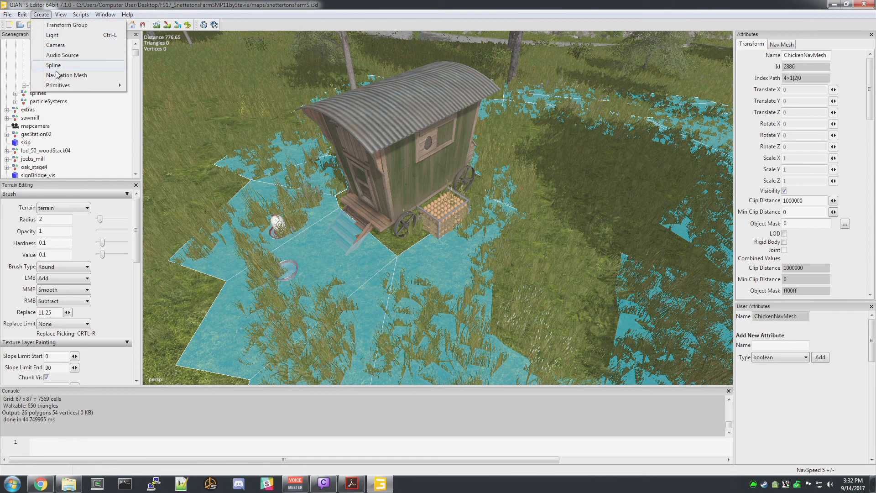
{"action": "left_click", "coordinate": [67, 75]}
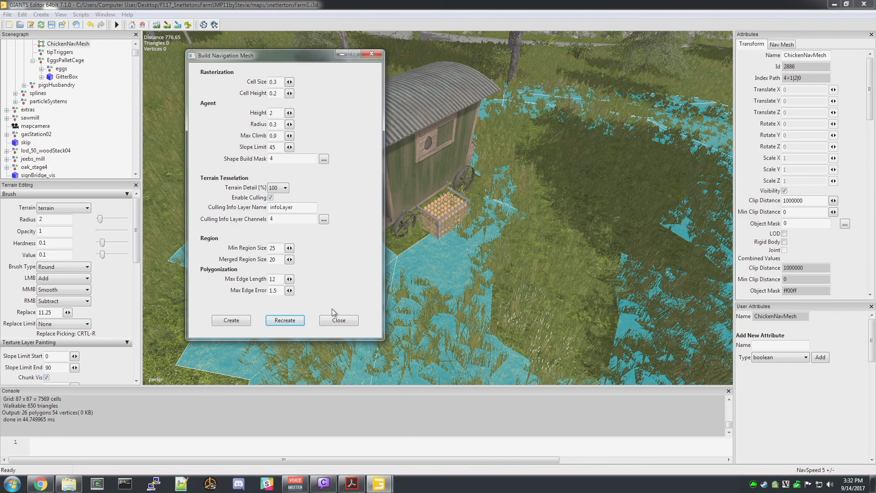
{"action": "left_click", "coordinate": [338, 321]}
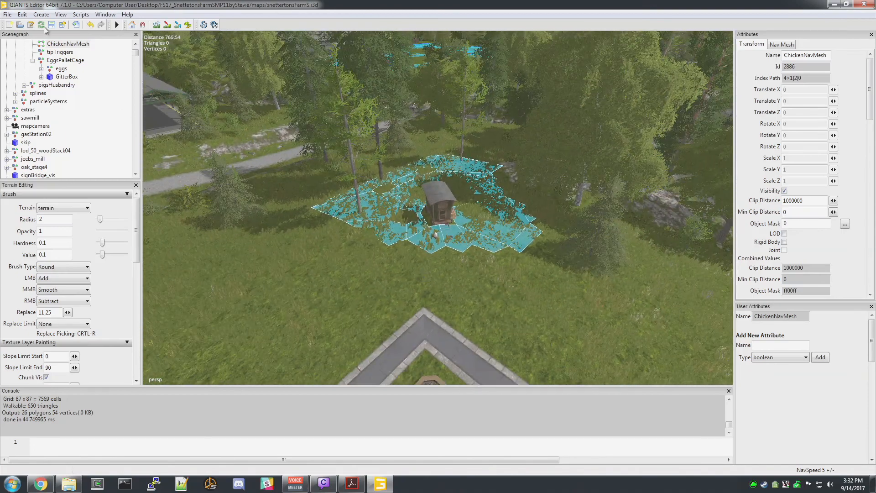
{"action": "mouse_move", "coordinate": [51, 25]}
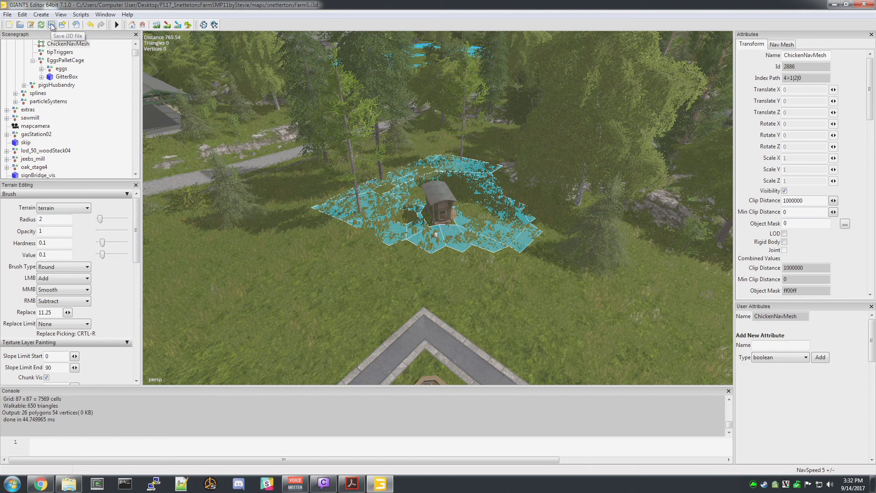
{"action": "mouse_move", "coordinate": [51, 25]}
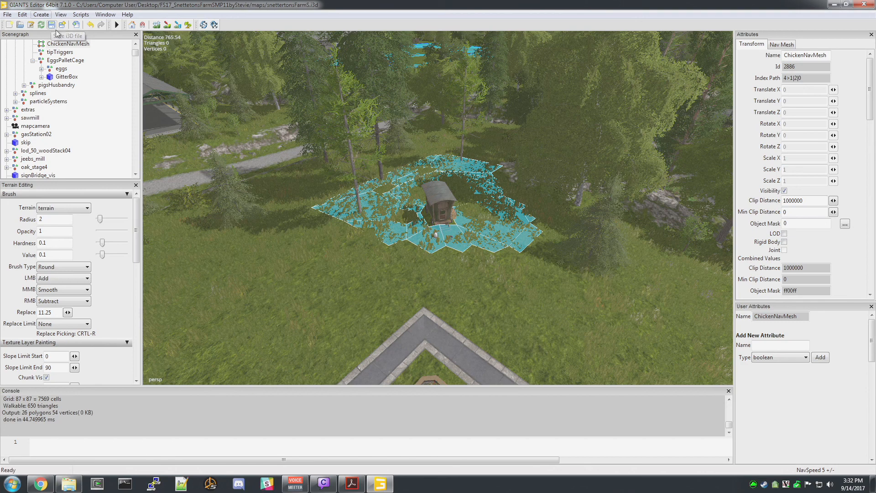
{"action": "mouse_move", "coordinate": [268, 70]}
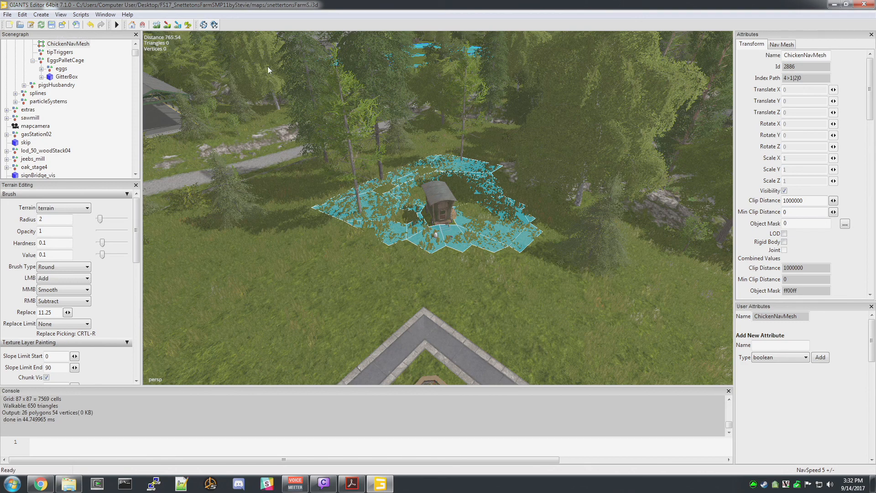
{"action": "mouse_move", "coordinate": [264, 183]}
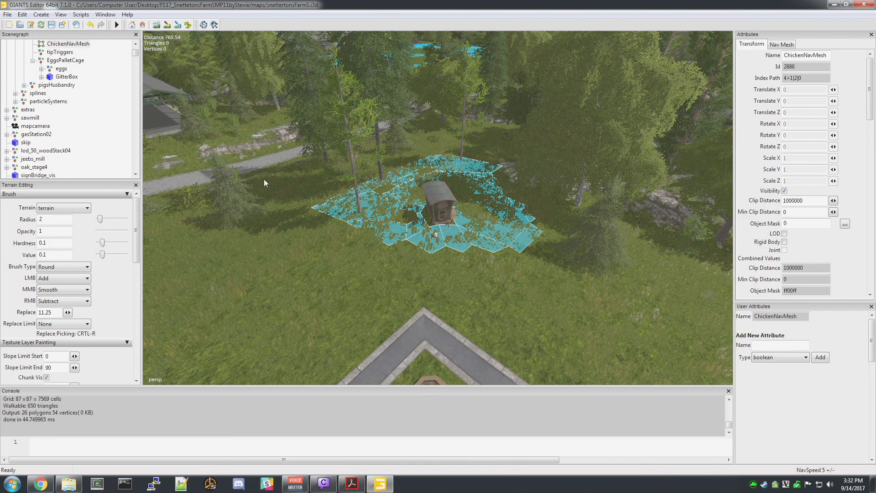
{"action": "mouse_move", "coordinate": [386, 184]}
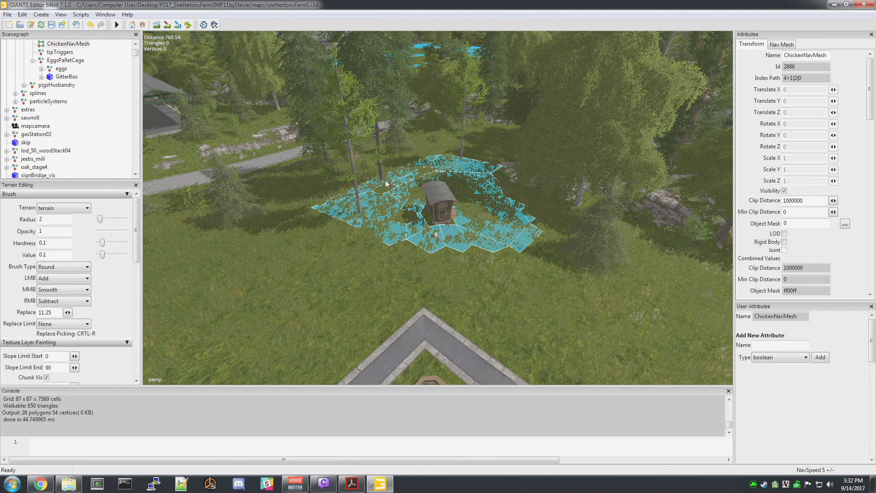